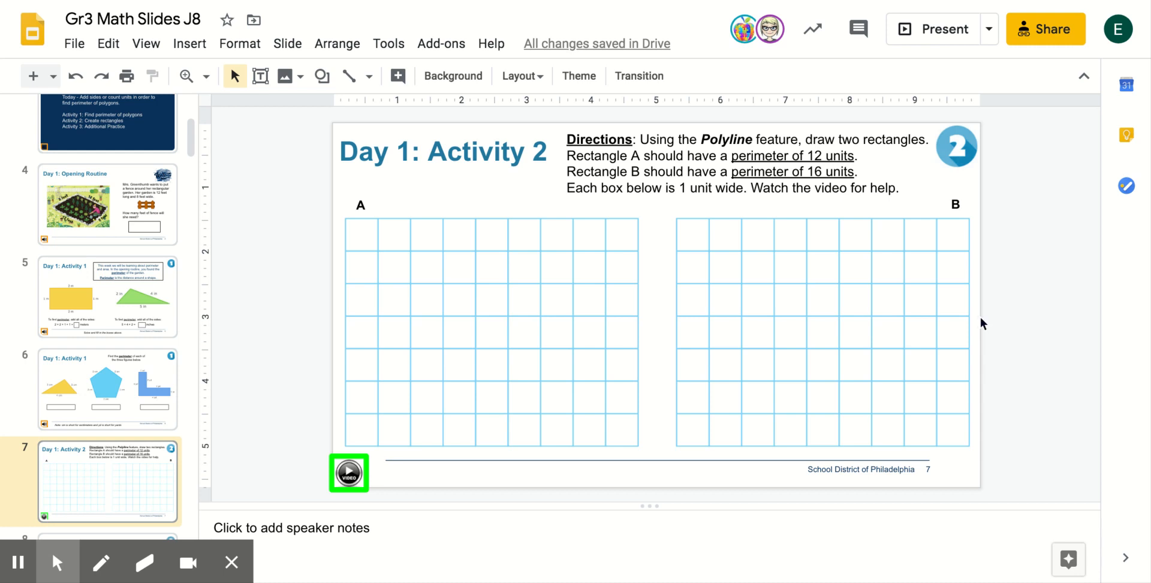
pyautogui.moveTo(871, 285)
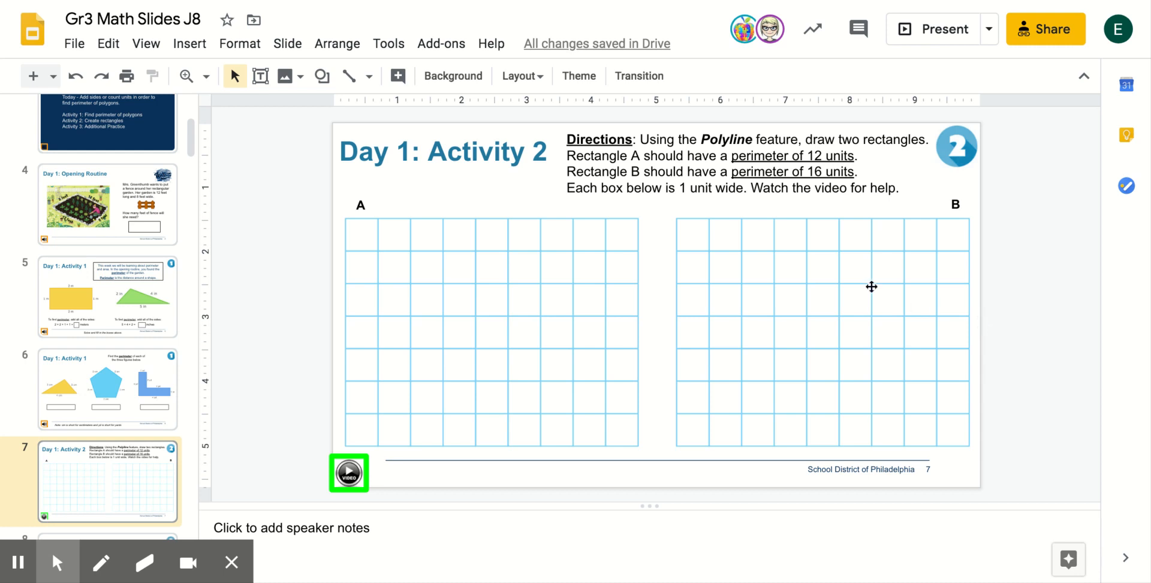
pyautogui.moveTo(873, 292)
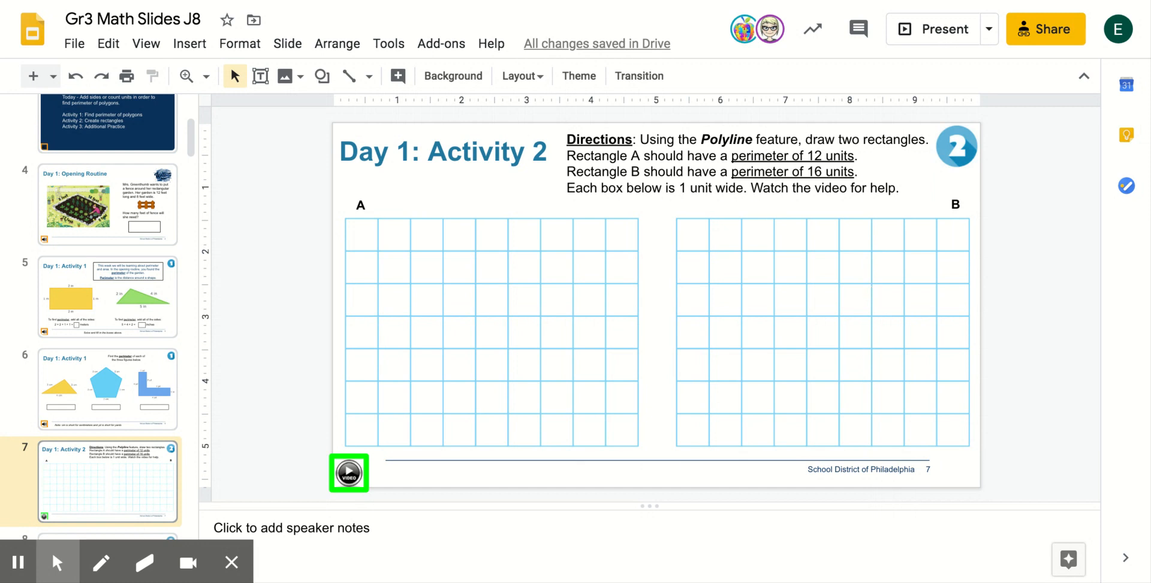
pyautogui.moveTo(461, 247)
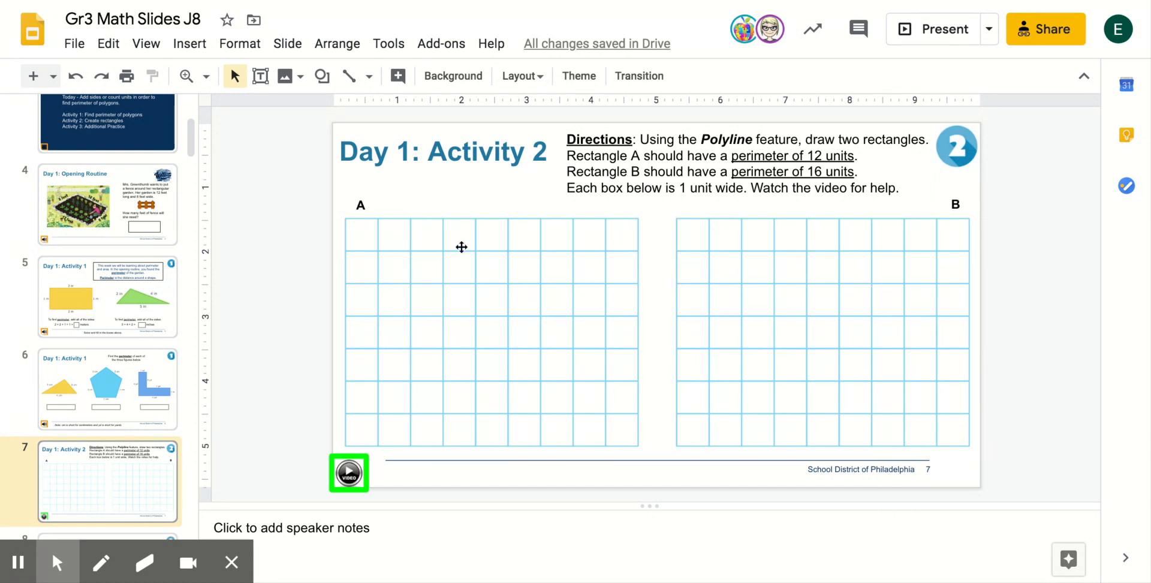
pyautogui.moveTo(463, 253)
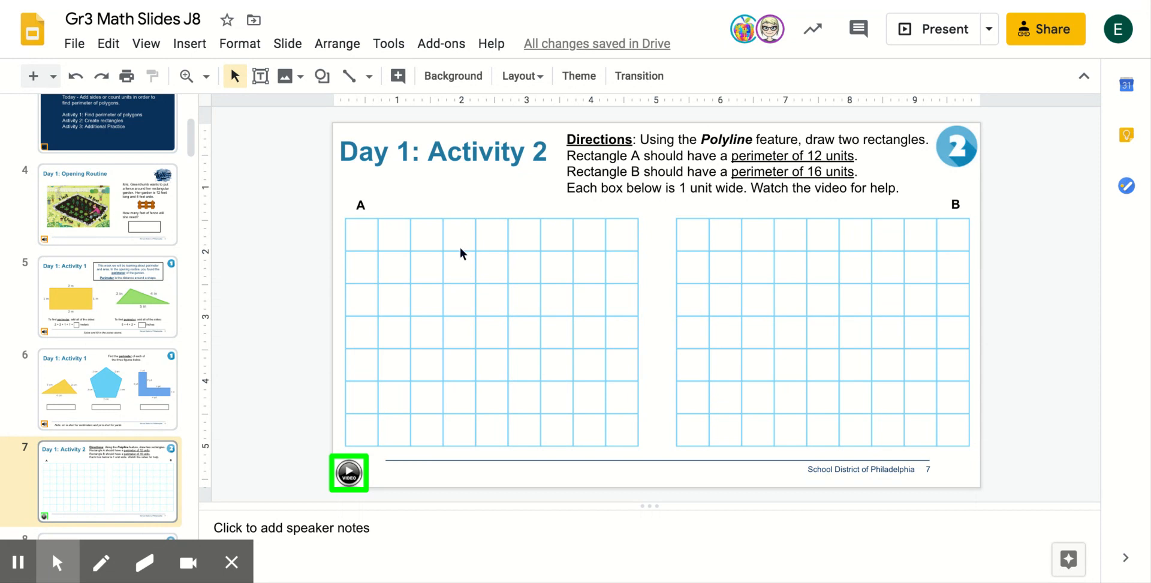
pyautogui.moveTo(766, 285)
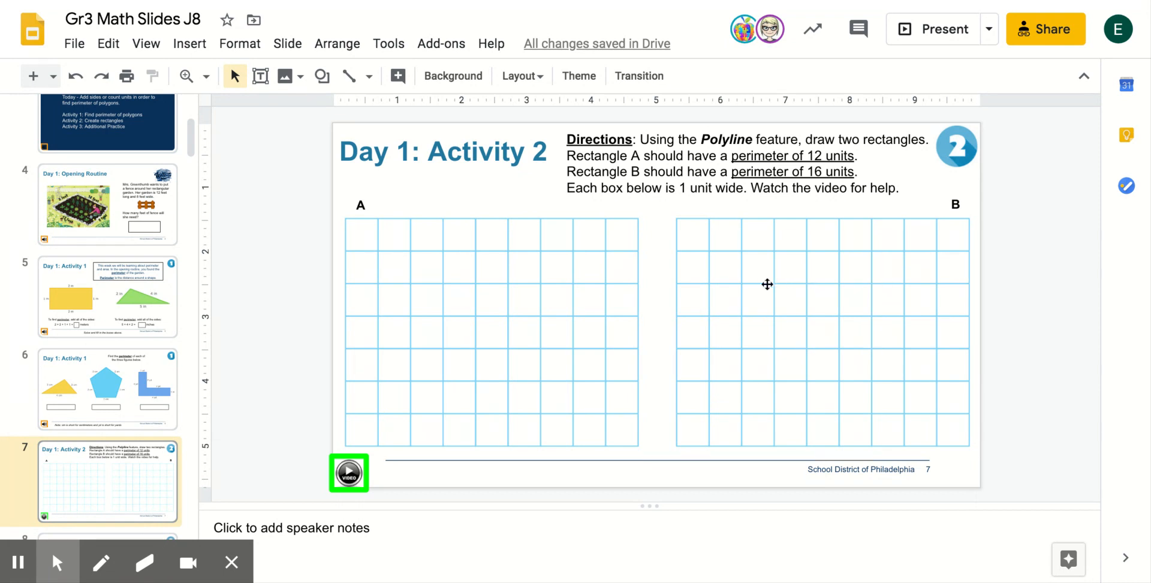
pyautogui.moveTo(768, 290)
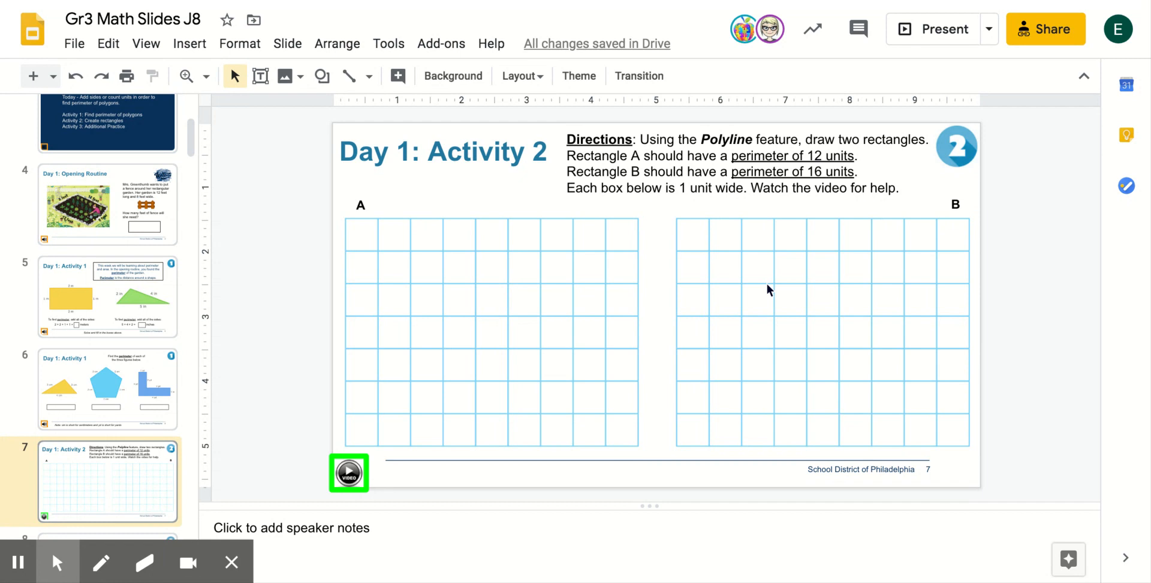
pyautogui.moveTo(598, 218)
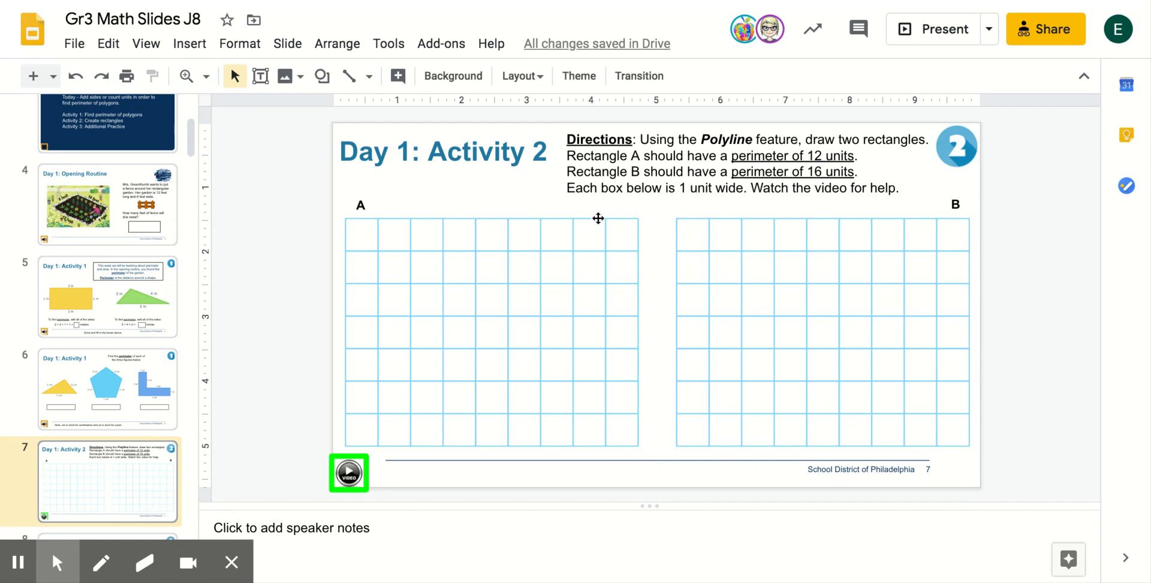
pyautogui.moveTo(563, 221)
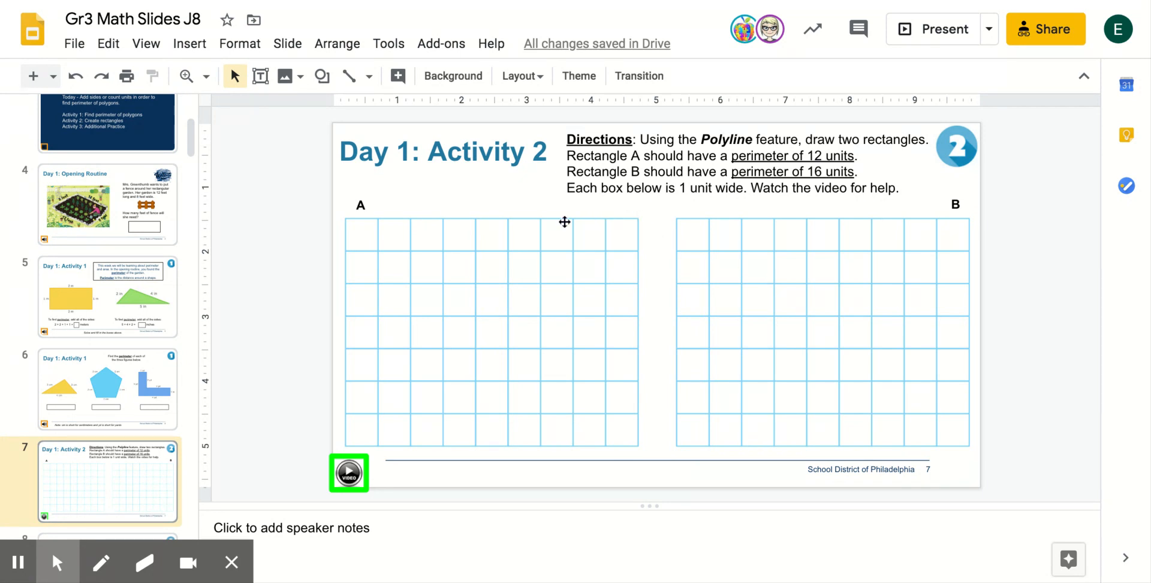
pyautogui.moveTo(636, 221)
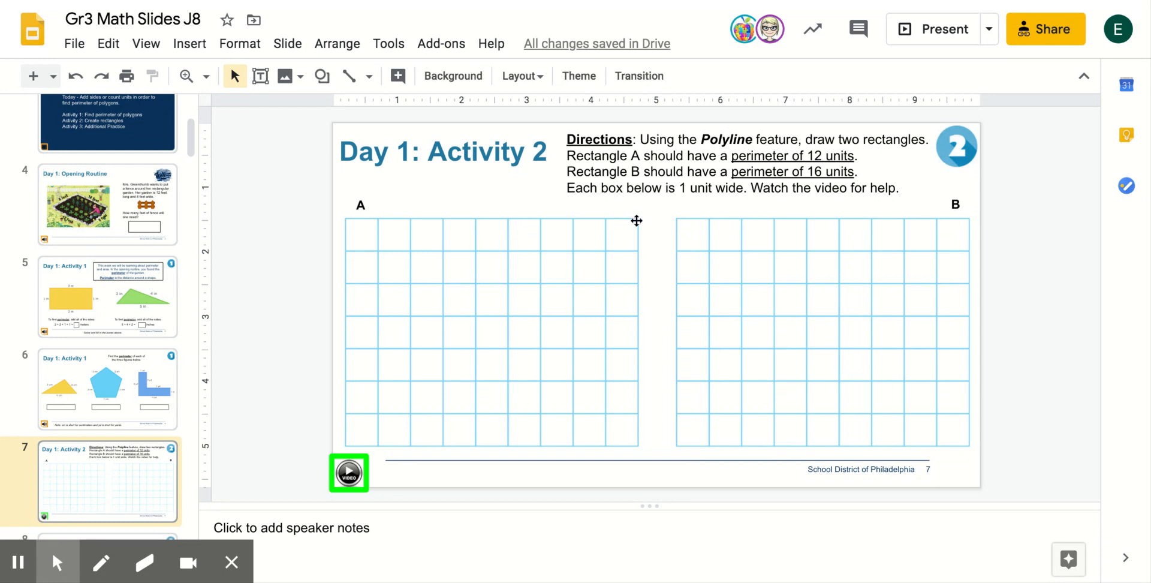
pyautogui.moveTo(489, 219)
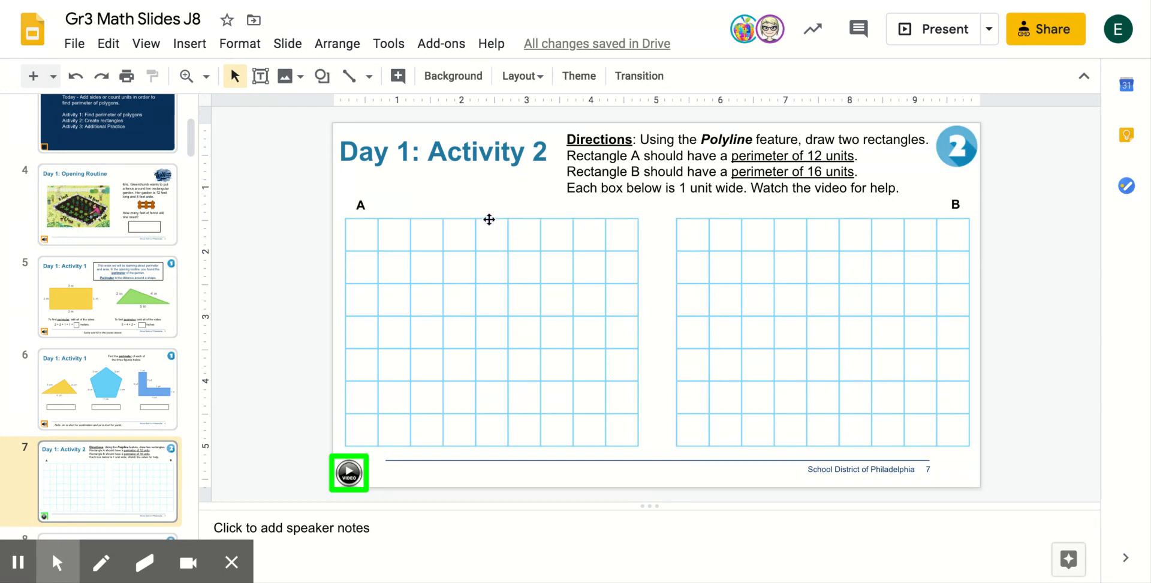
pyautogui.moveTo(353, 221)
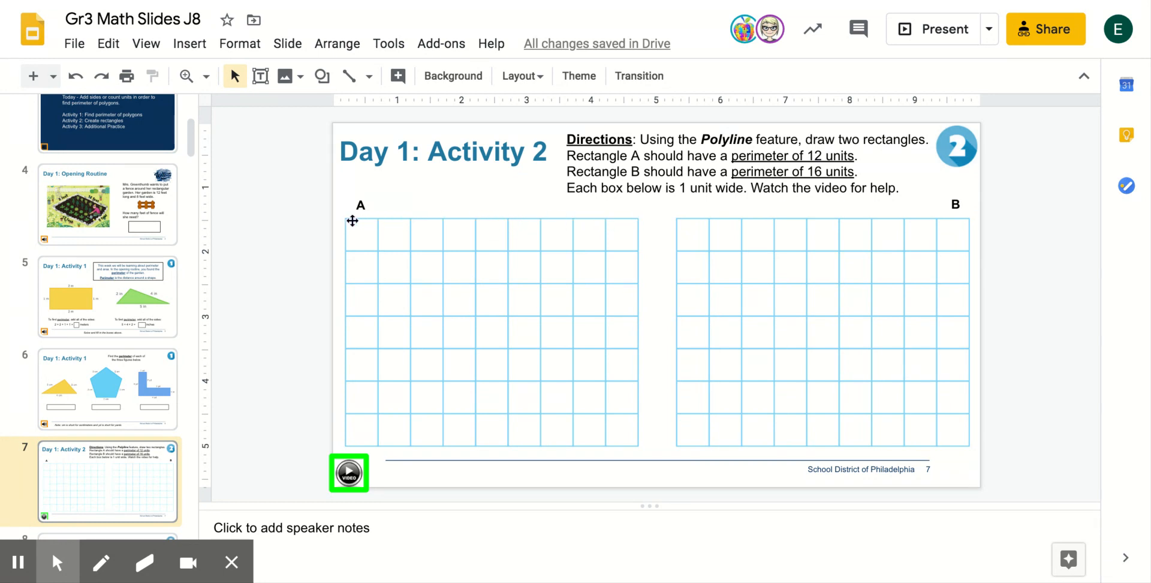
pyautogui.moveTo(345, 215)
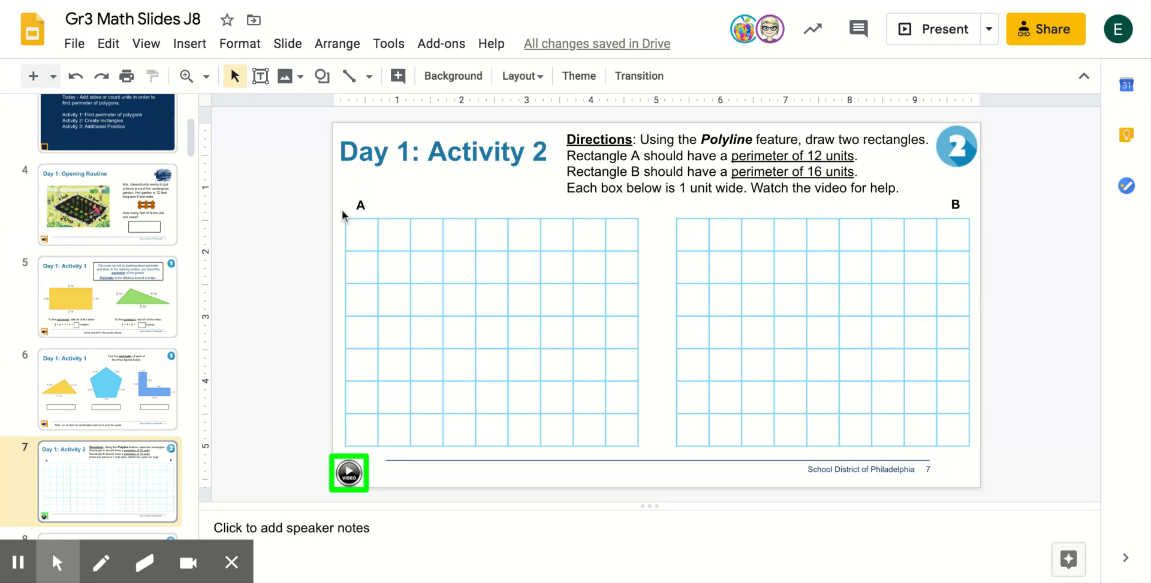
pyautogui.moveTo(366, 234)
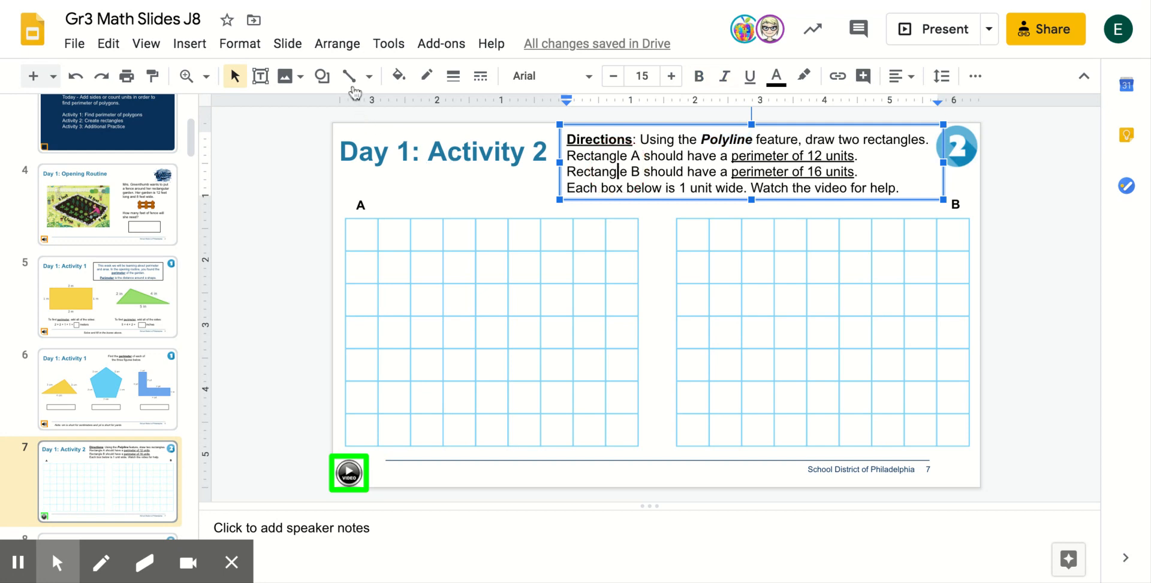
pyautogui.moveTo(350, 76)
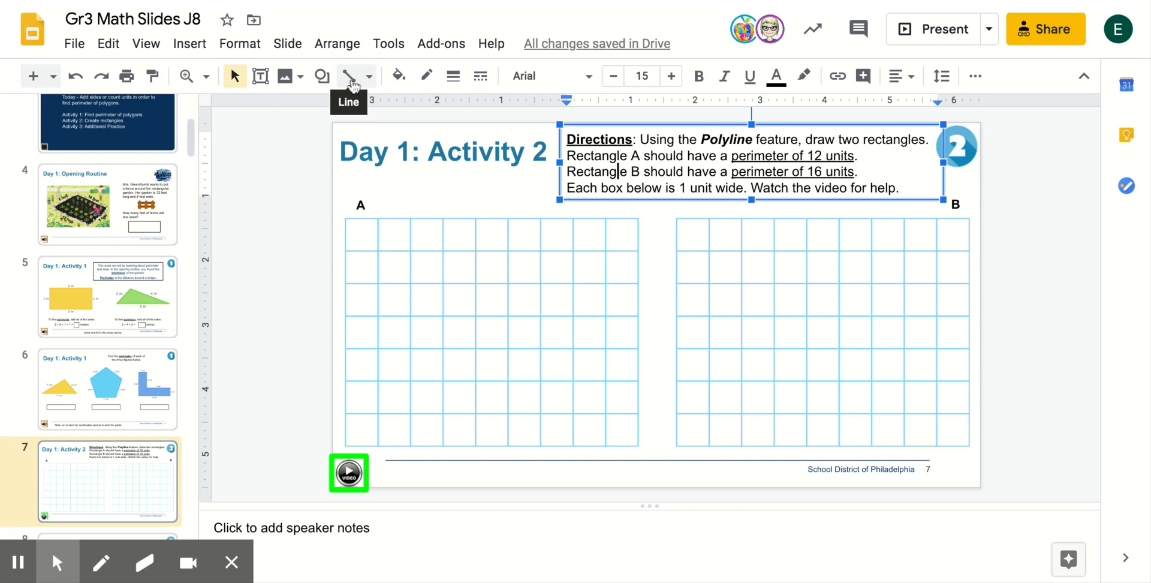
pyautogui.moveTo(369, 76)
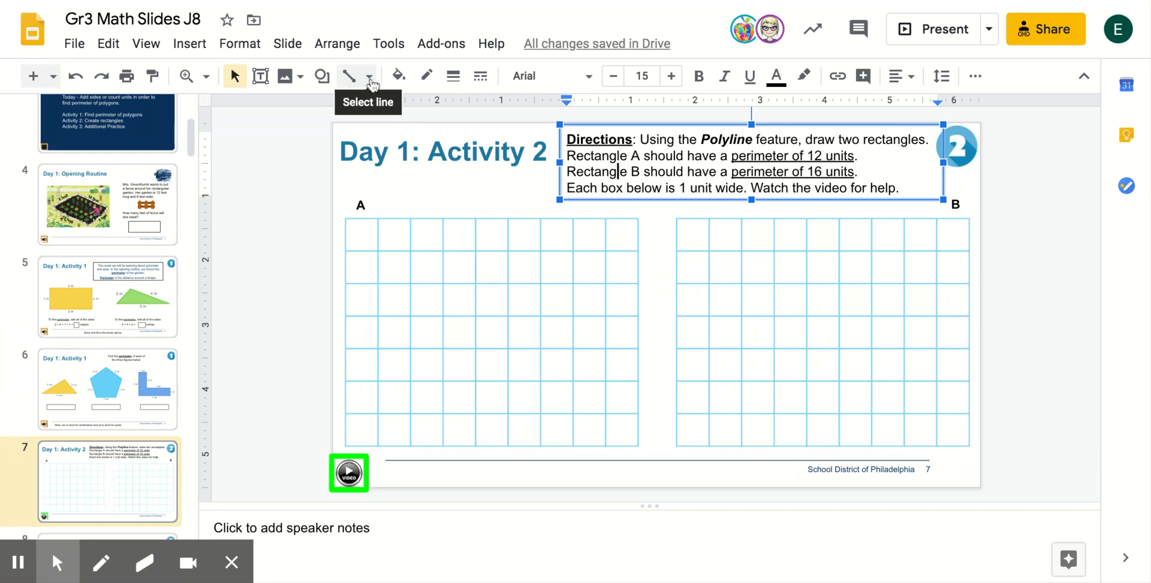
# - Choose Polyline from the Line tool's dropdown list
pyautogui.click(371, 76)
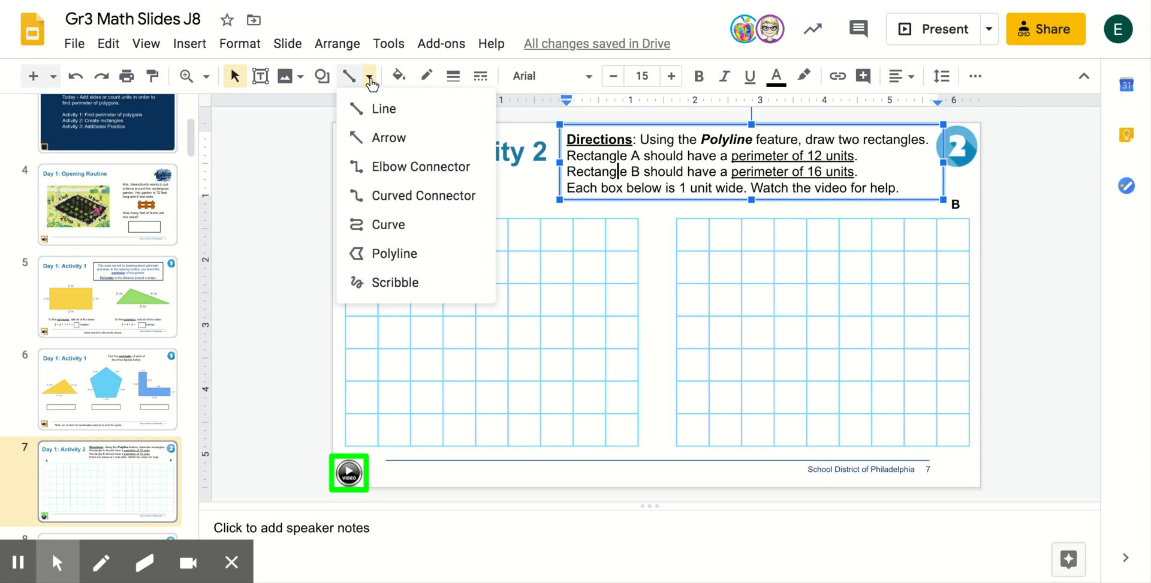
pyautogui.moveTo(373, 196)
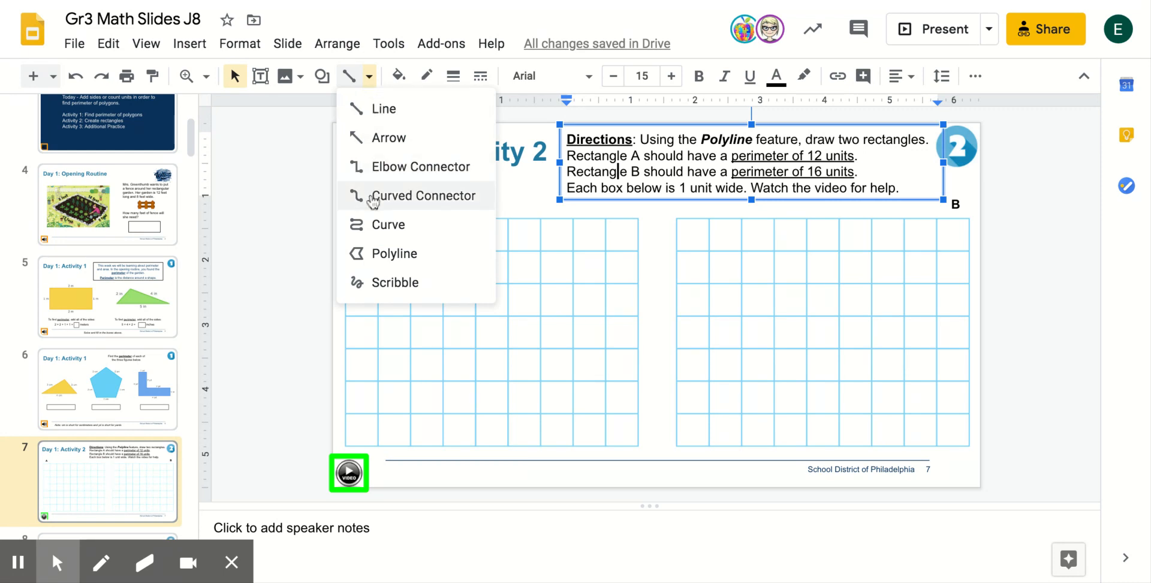
pyautogui.moveTo(395, 253)
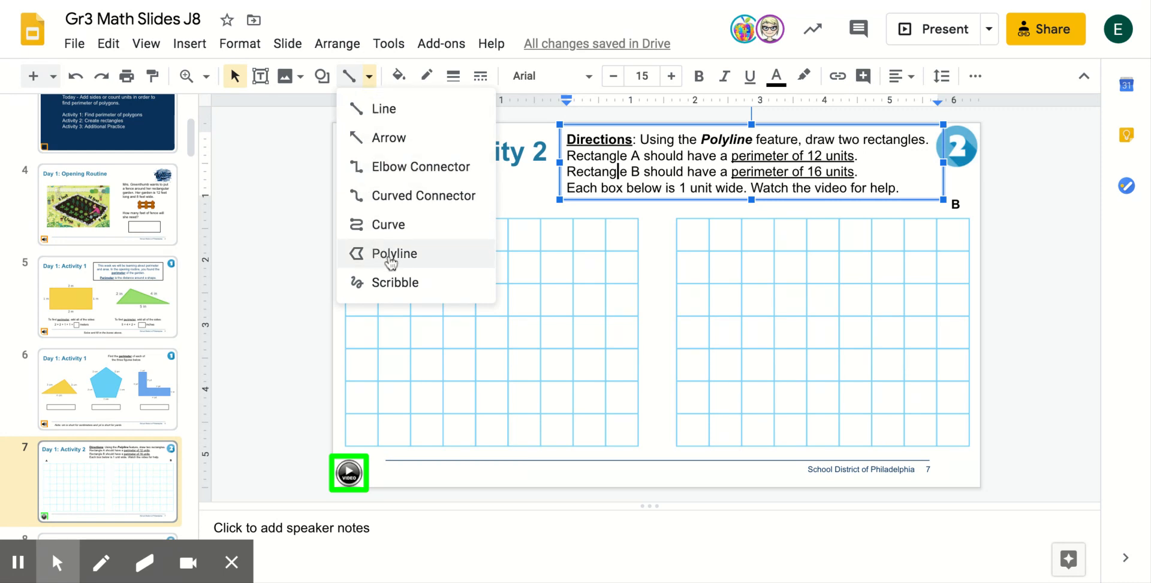
pyautogui.click(395, 253)
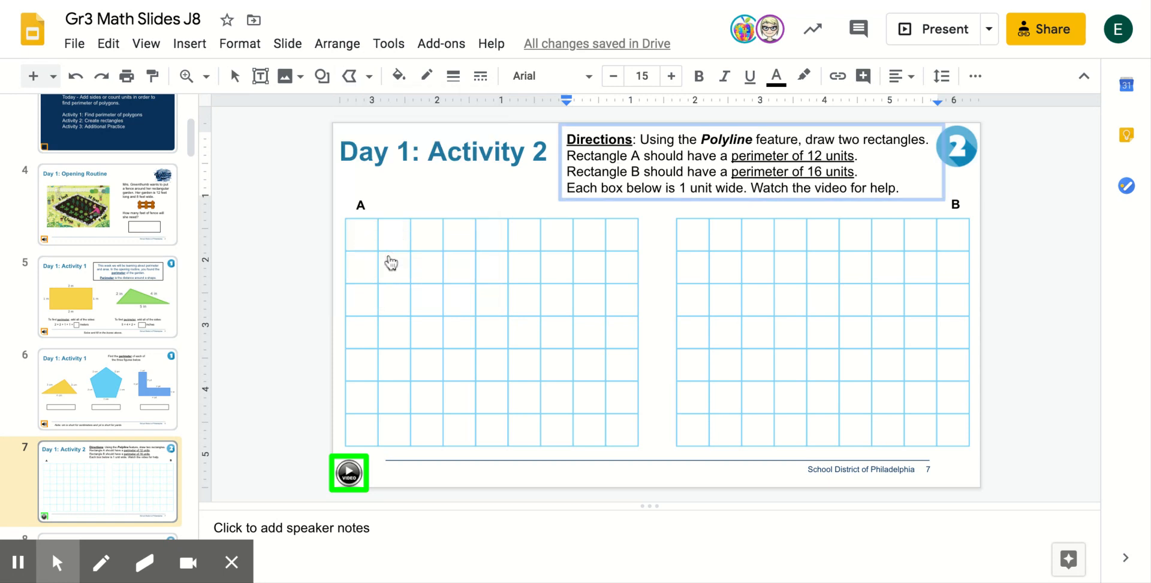
pyautogui.moveTo(412, 254)
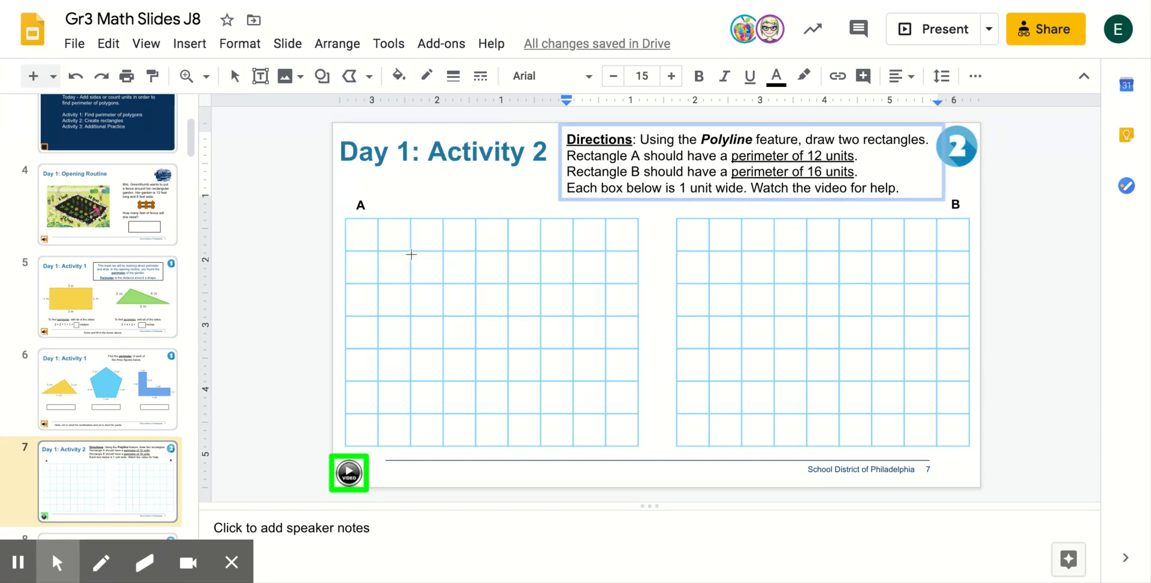
pyautogui.moveTo(448, 255)
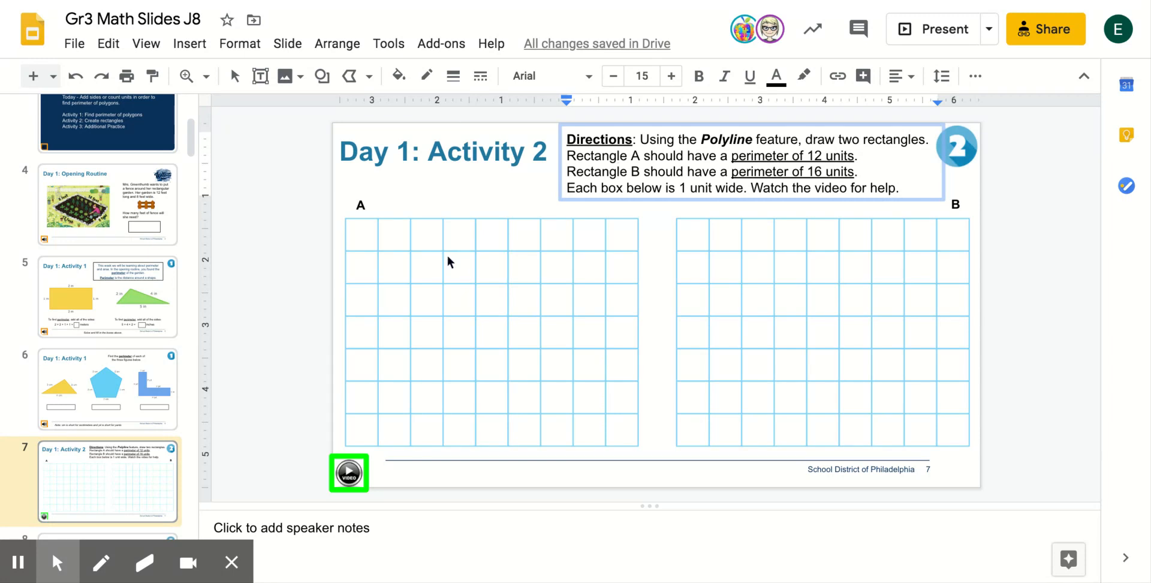
pyautogui.moveTo(563, 259)
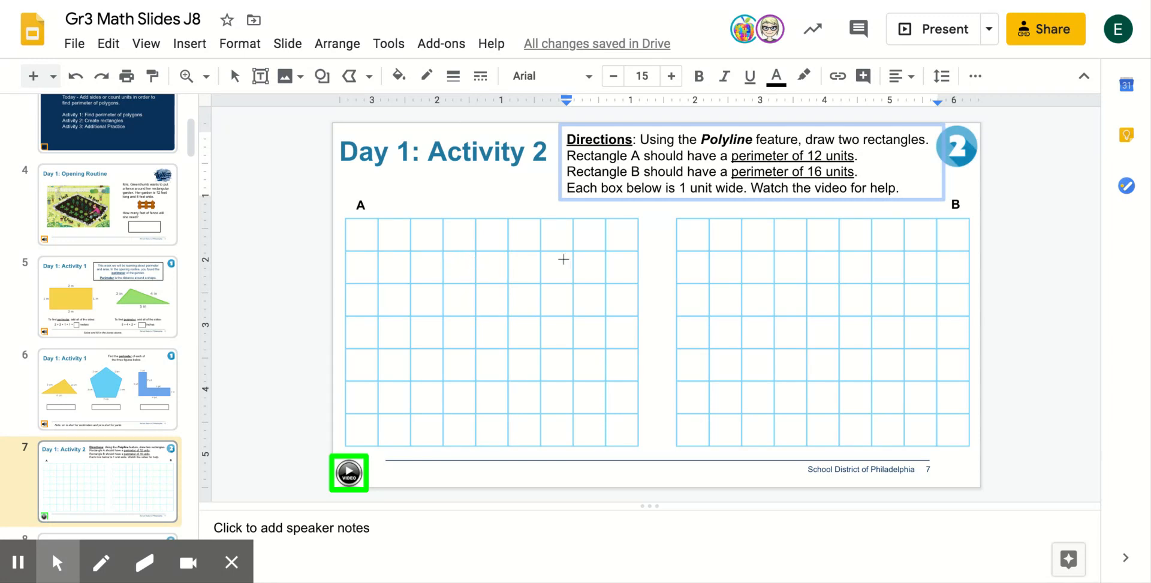
pyautogui.moveTo(575, 250)
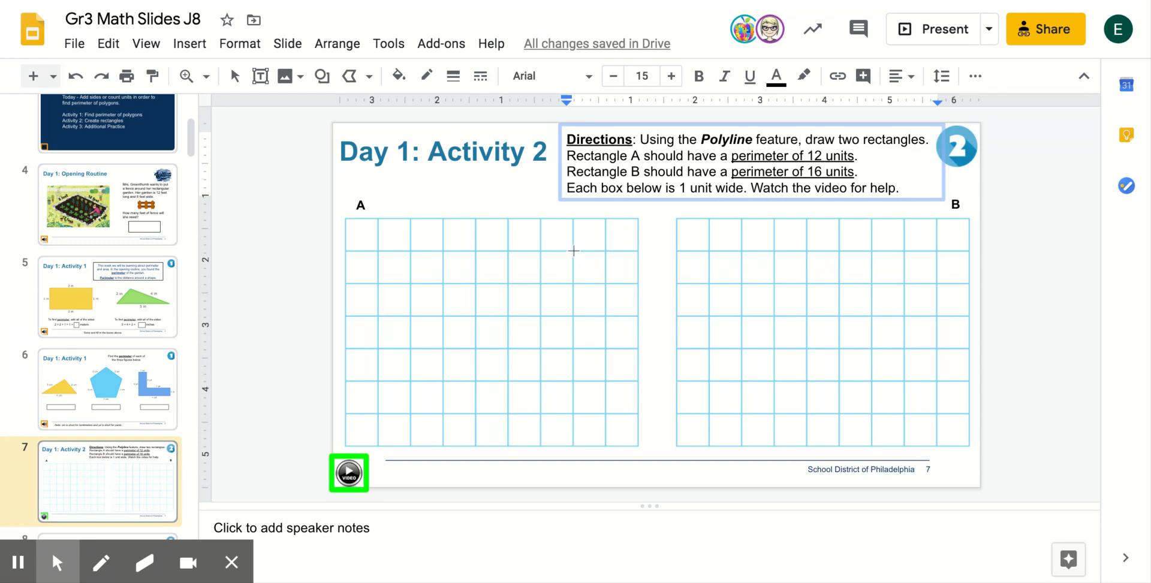
pyautogui.moveTo(575, 258)
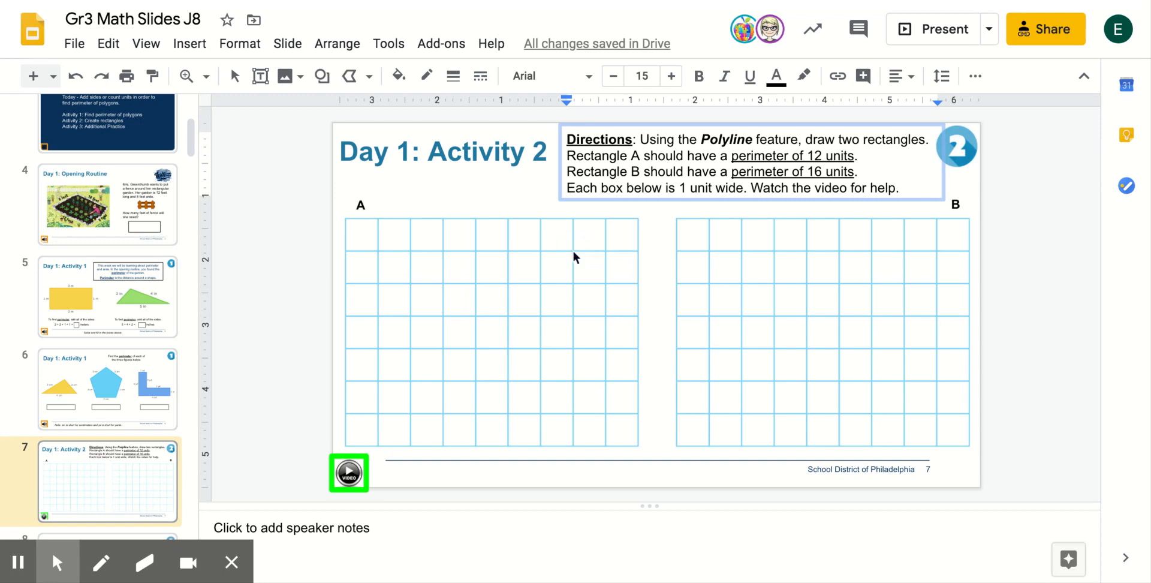
# - Trace the four sides of a rectangle along grid A's grid lines with Polyline
pyautogui.moveTo(464, 266); pyautogui.dragTo(570, 253)
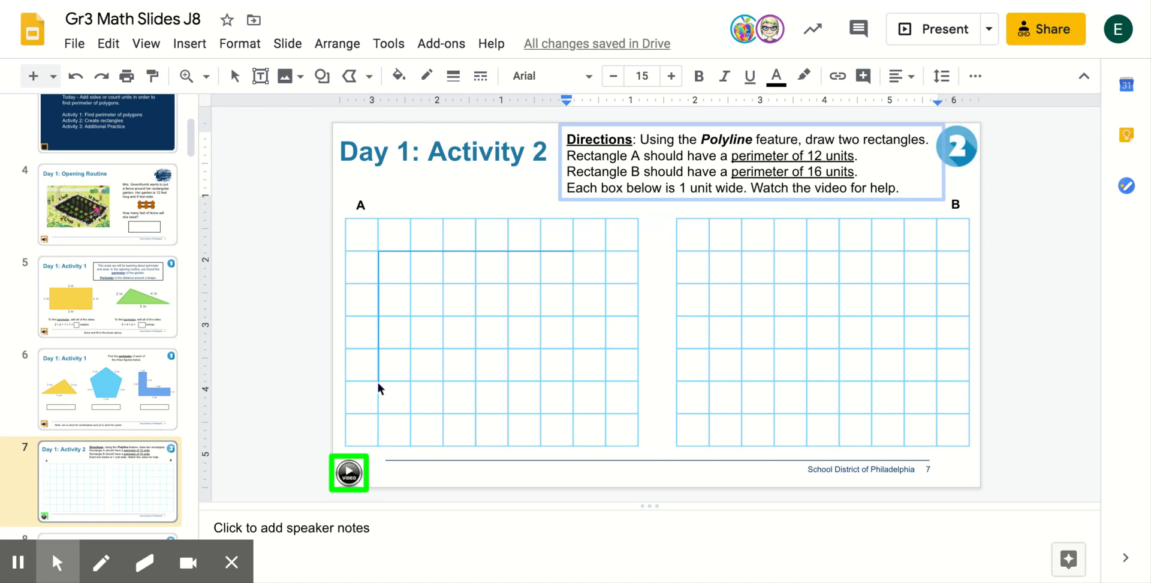
pyautogui.moveTo(376, 380); pyautogui.dragTo(574, 381)
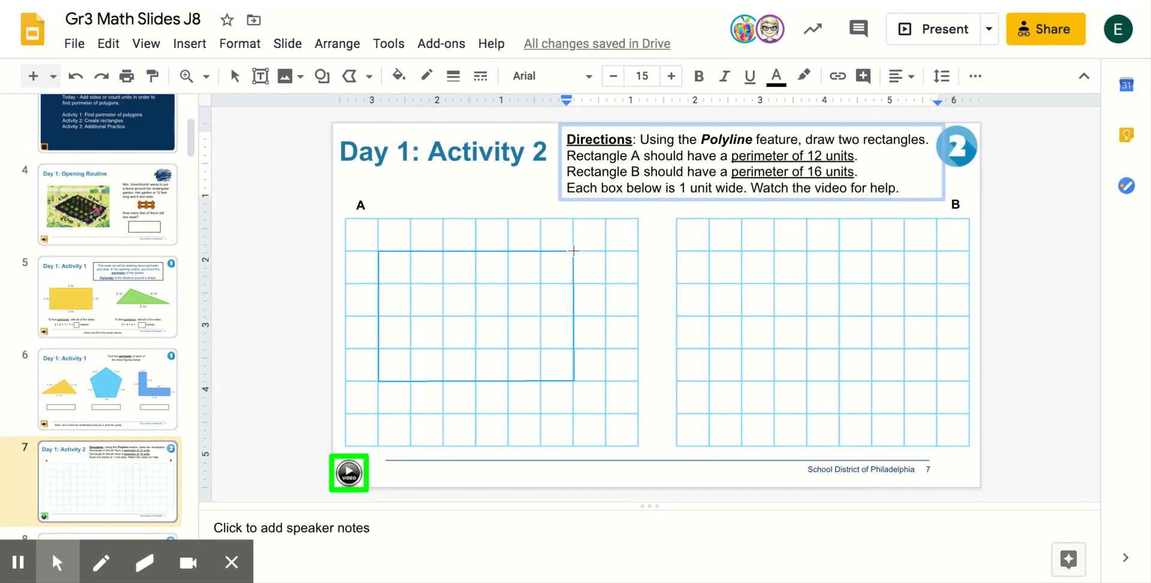
pyautogui.moveTo(574, 255)
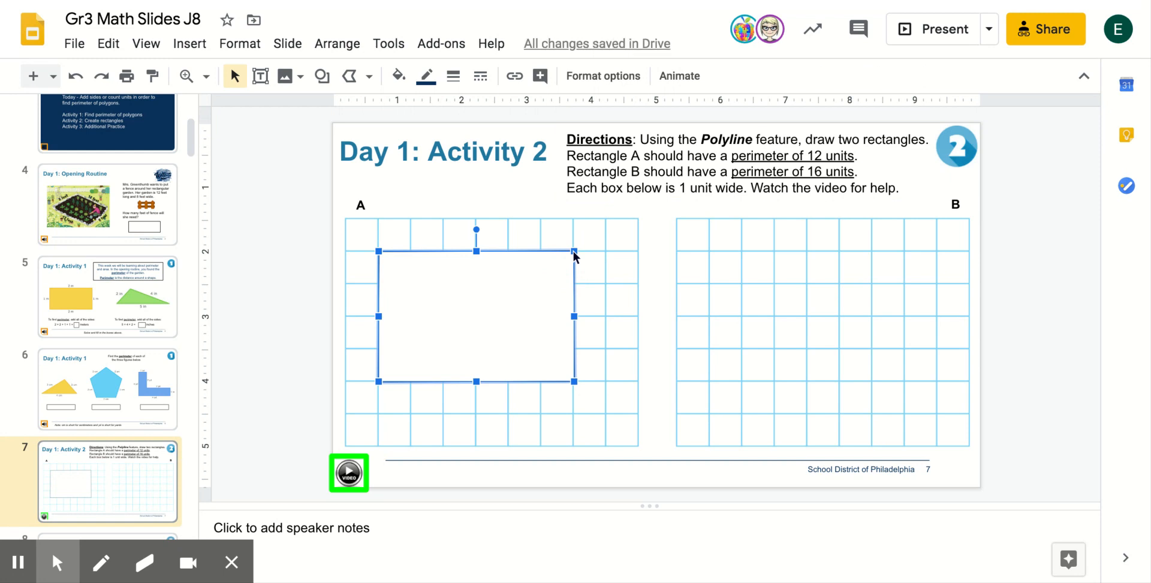
pyautogui.moveTo(438, 333)
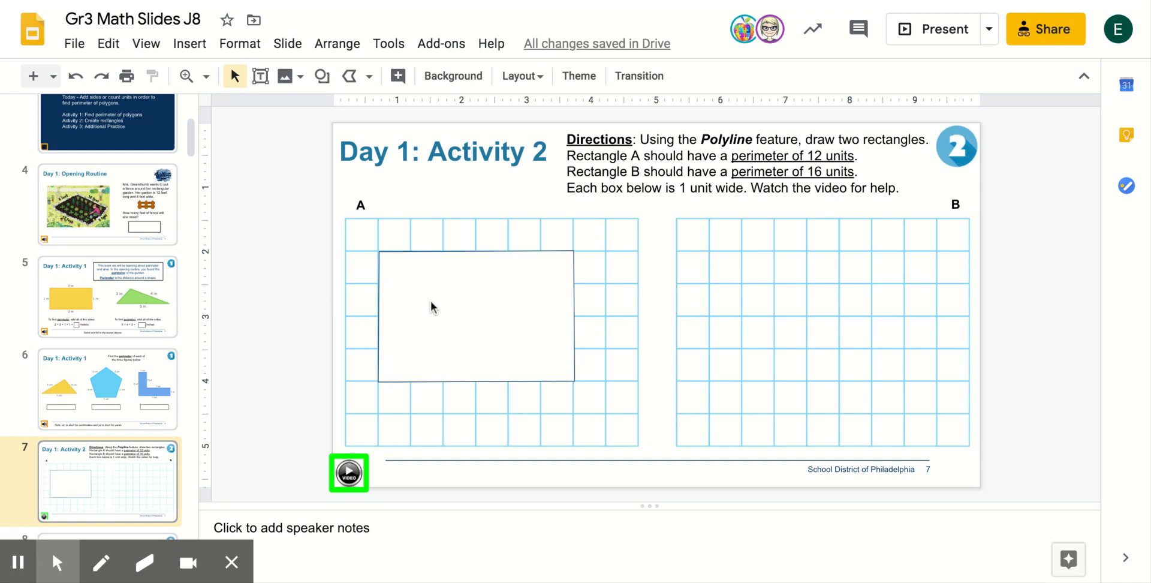
pyautogui.moveTo(448, 307)
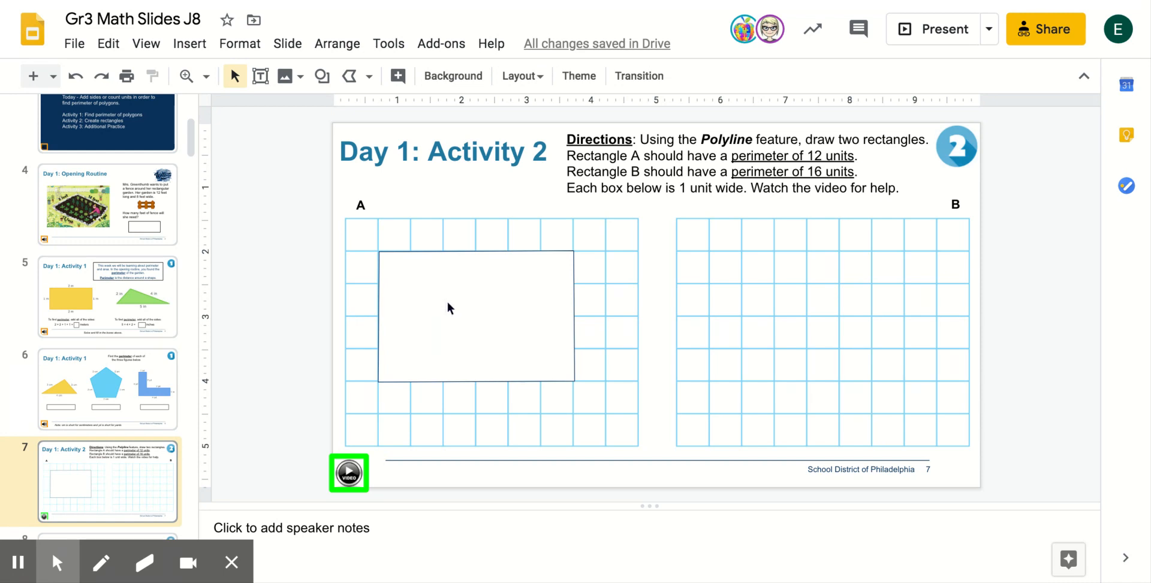
# - Apply a thicker border weight to the rectangle on grid A
pyautogui.click(449, 308)
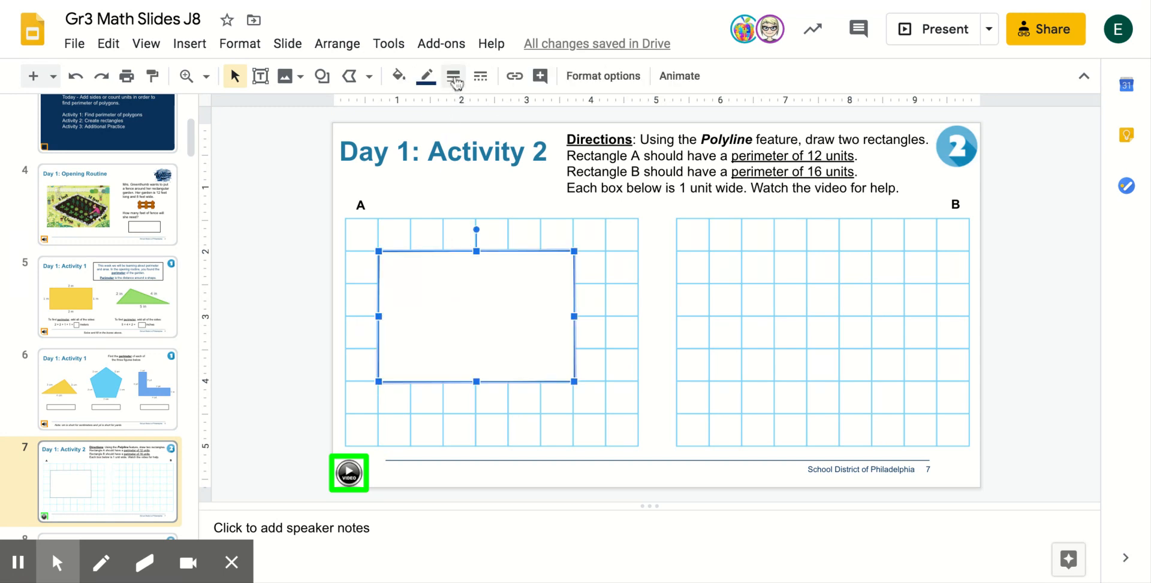
pyautogui.click(453, 75)
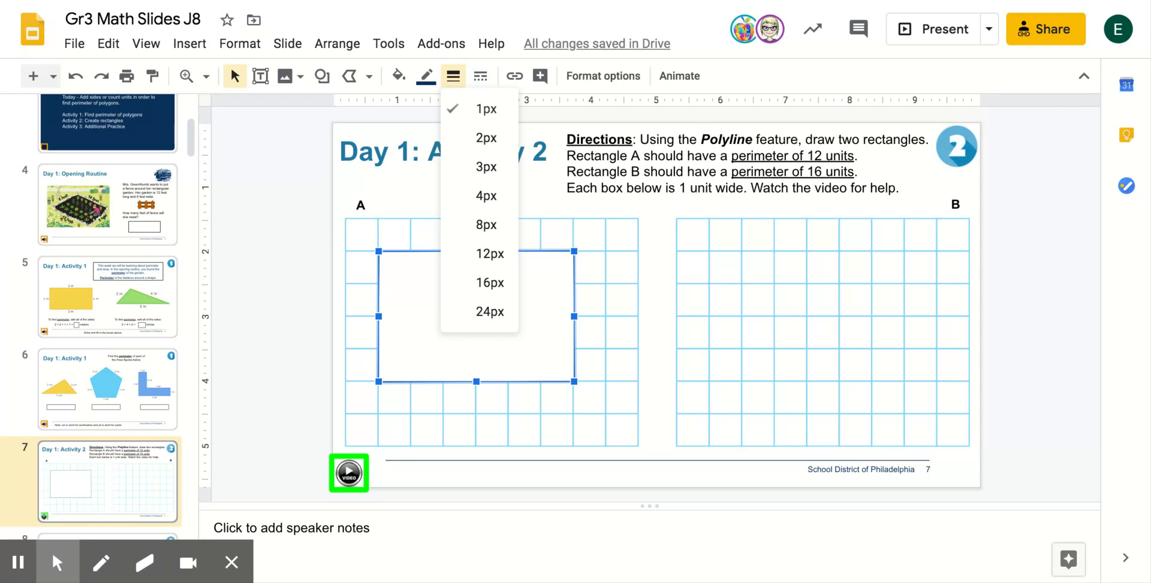
pyautogui.moveTo(486, 138)
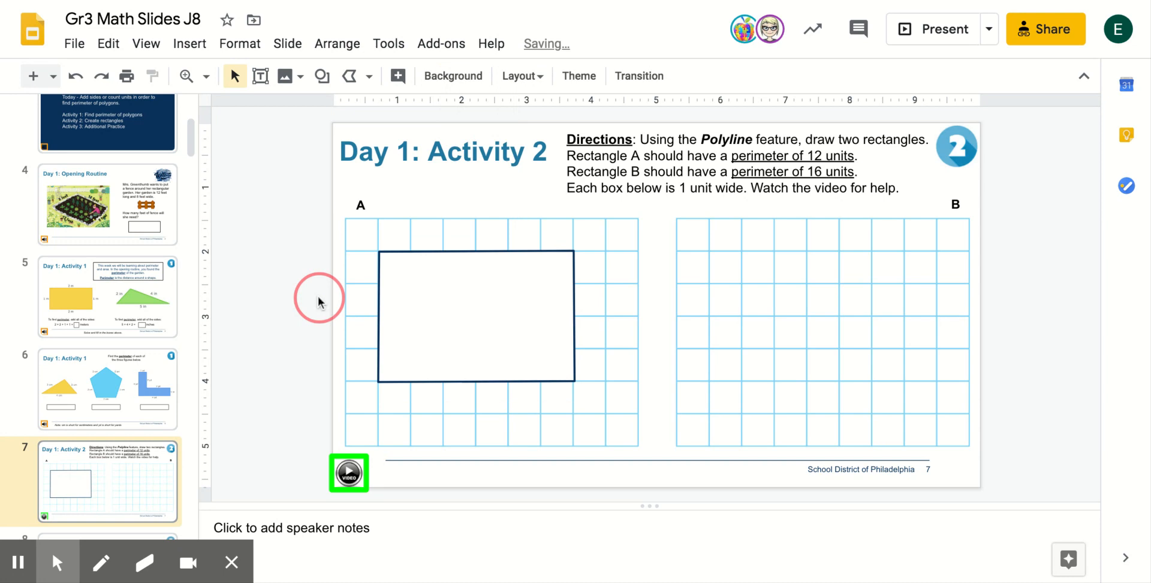
pyautogui.click(475, 315)
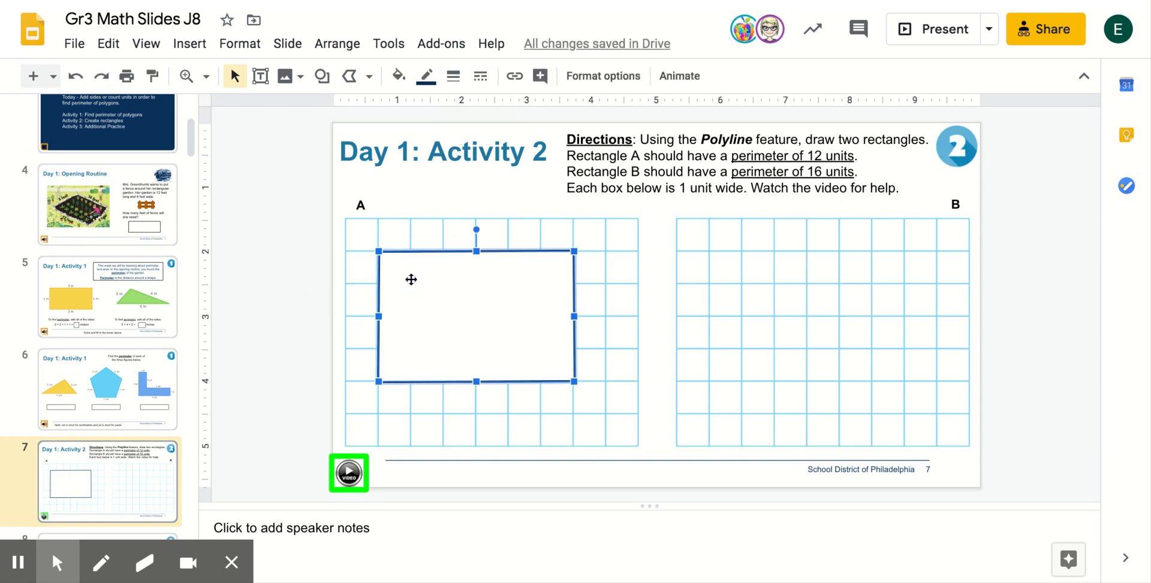
pyautogui.moveTo(425, 76)
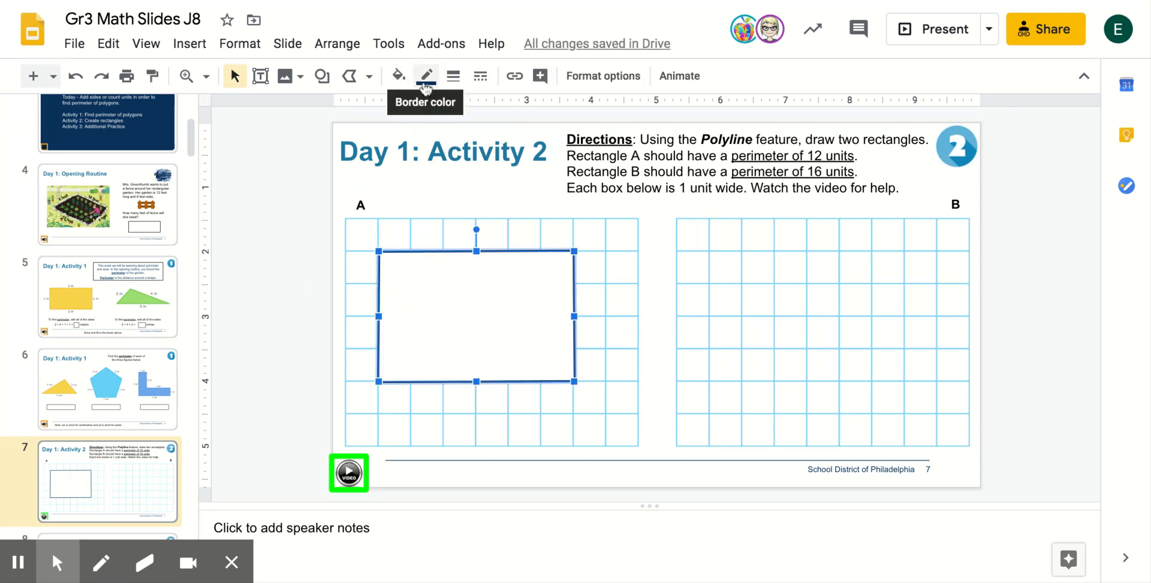
# - Set the rectangle's border colour to purple
pyautogui.click(425, 76)
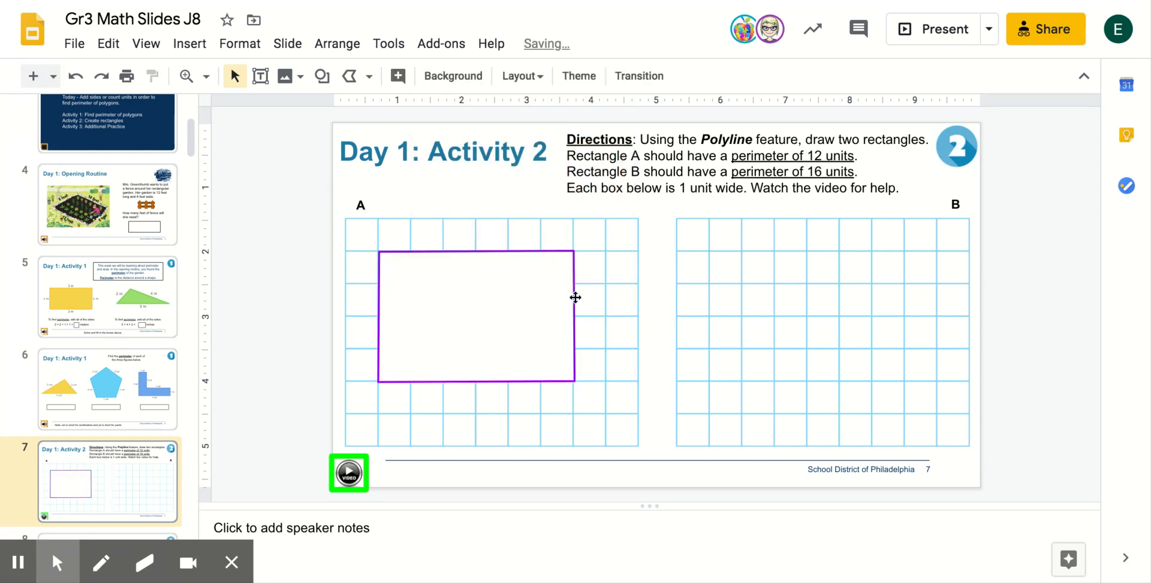
pyautogui.click(476, 315)
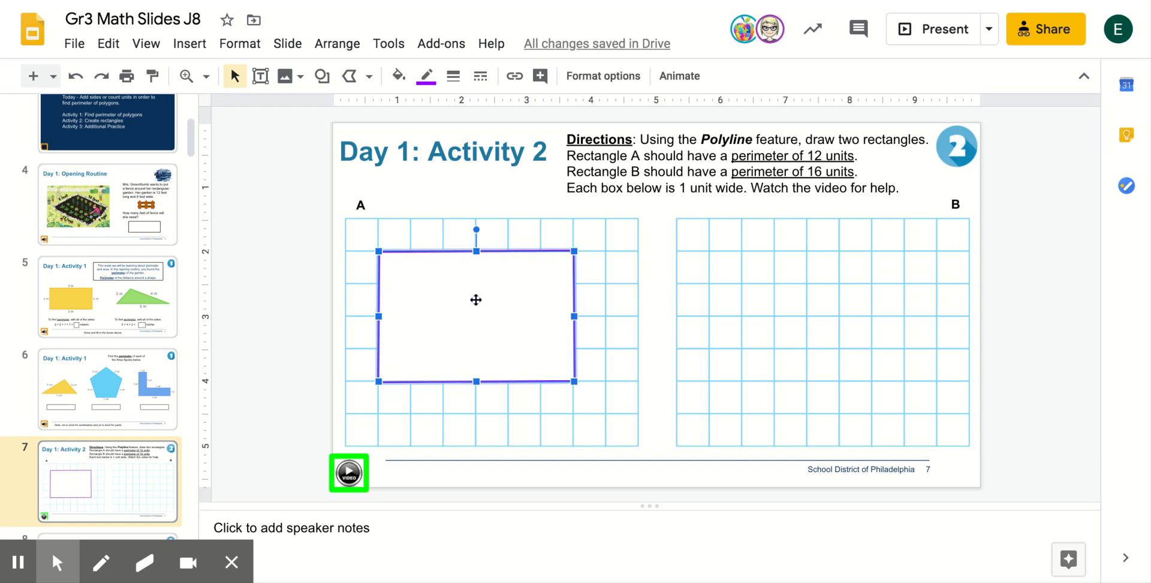
pyautogui.moveTo(398, 75)
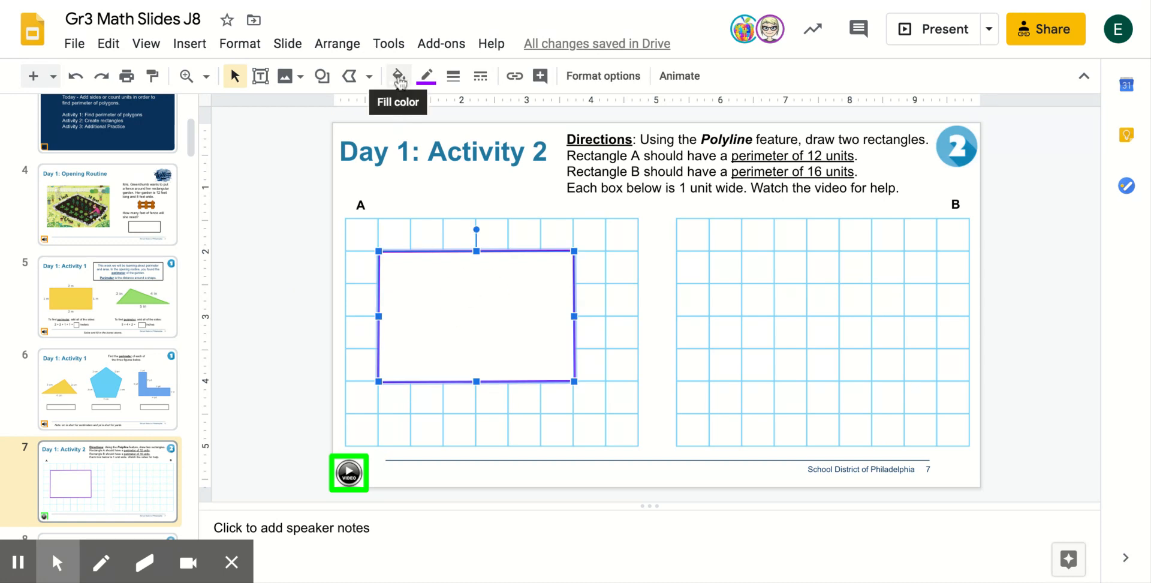
# - Try a cyan fill on the rectangle, then make the fill transparent and deselect it
pyautogui.click(396, 76)
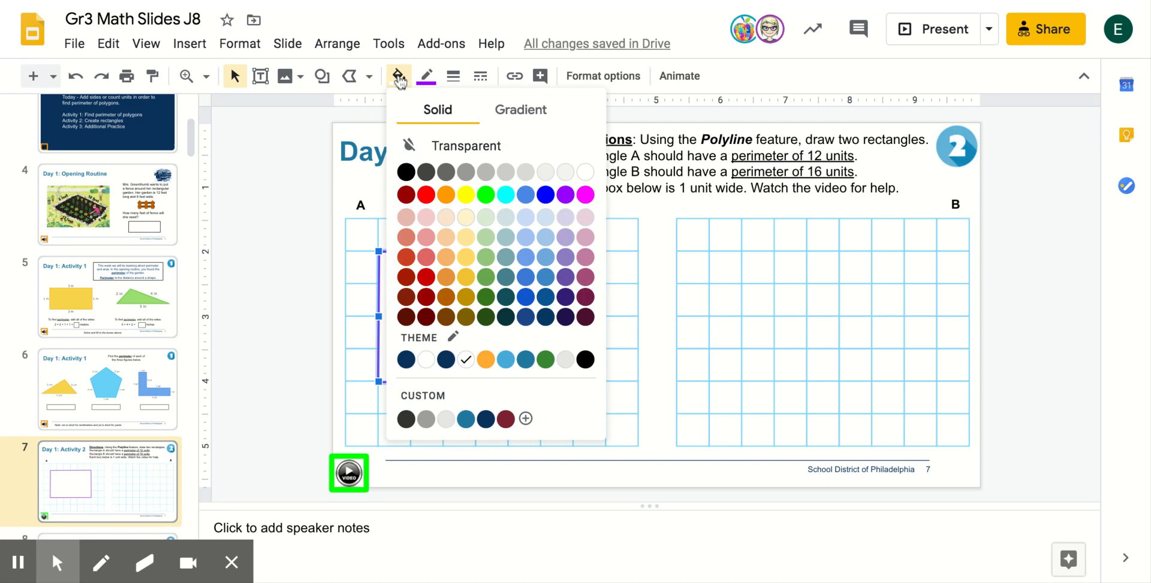
pyautogui.moveTo(504, 196)
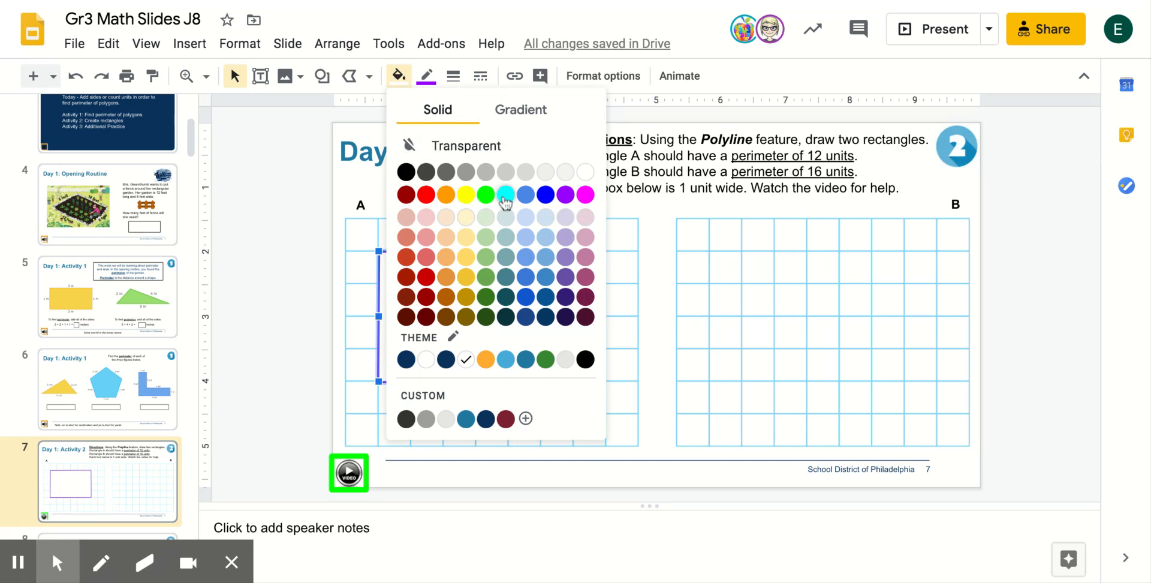
pyautogui.click(505, 194)
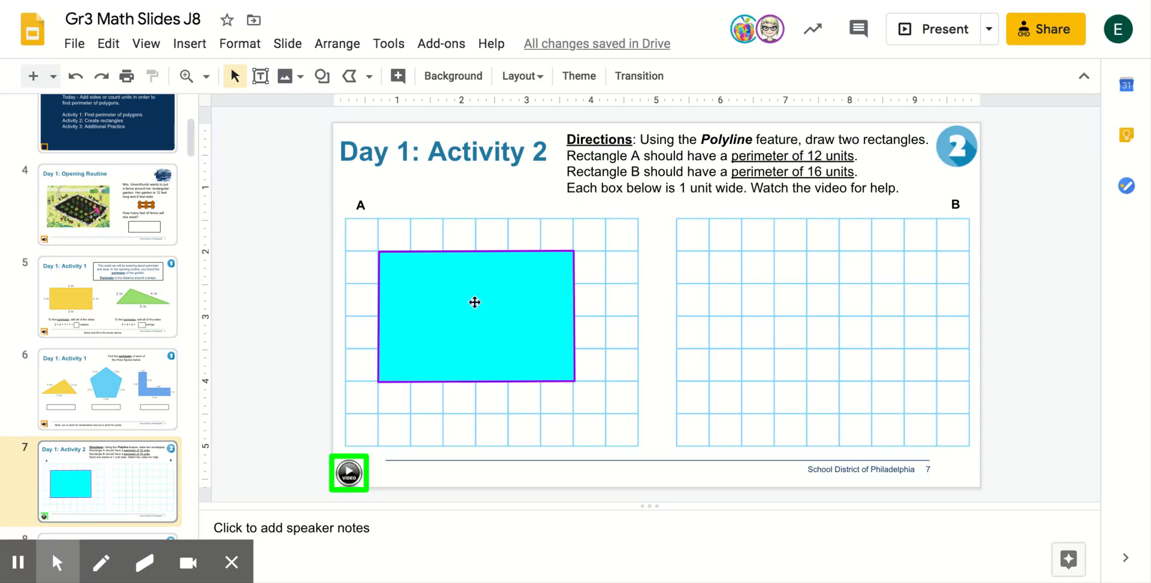
pyautogui.click(474, 317)
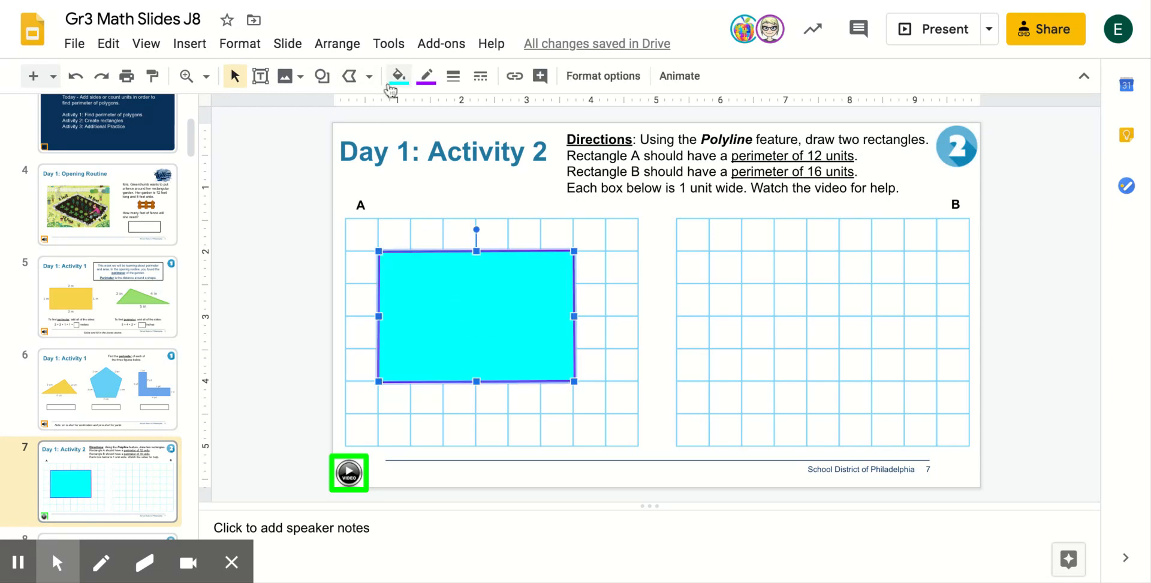
pyautogui.click(397, 76)
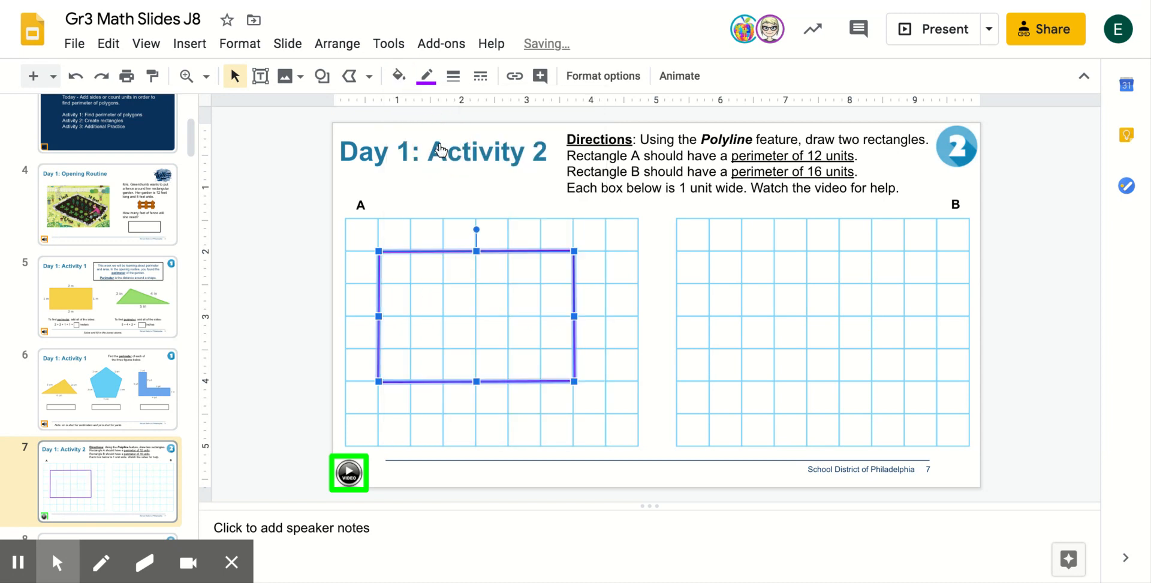
pyautogui.click(411, 276)
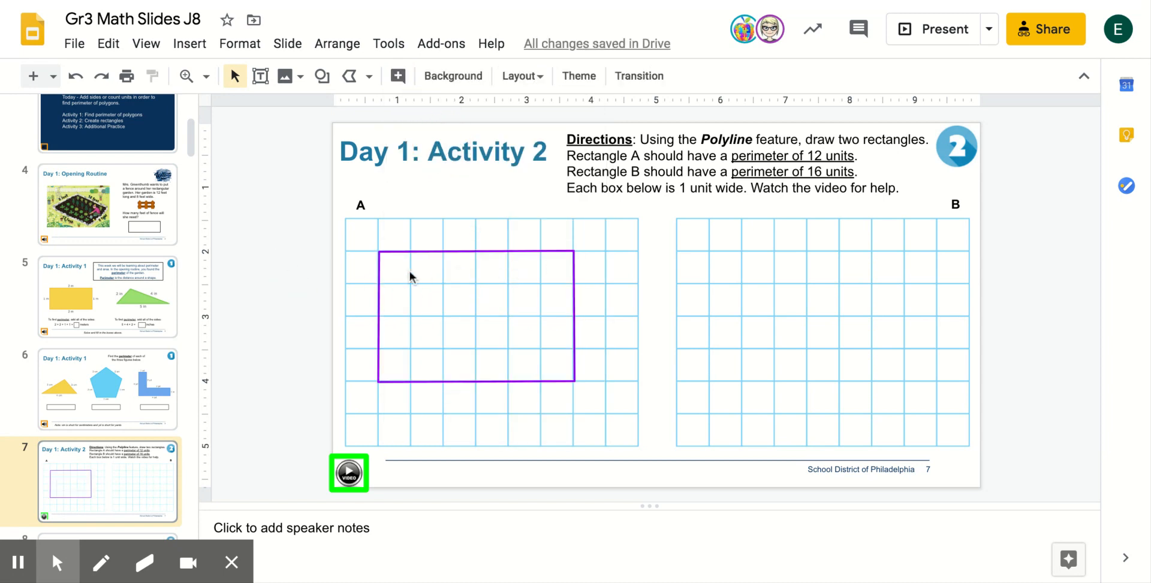
pyautogui.moveTo(429, 367)
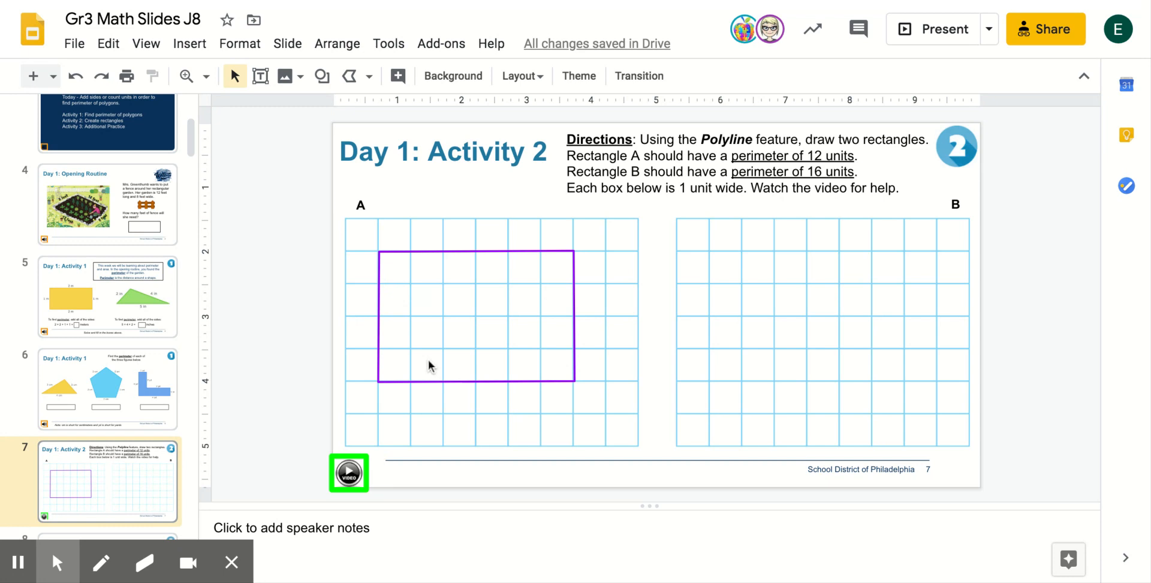
pyautogui.moveTo(442, 259)
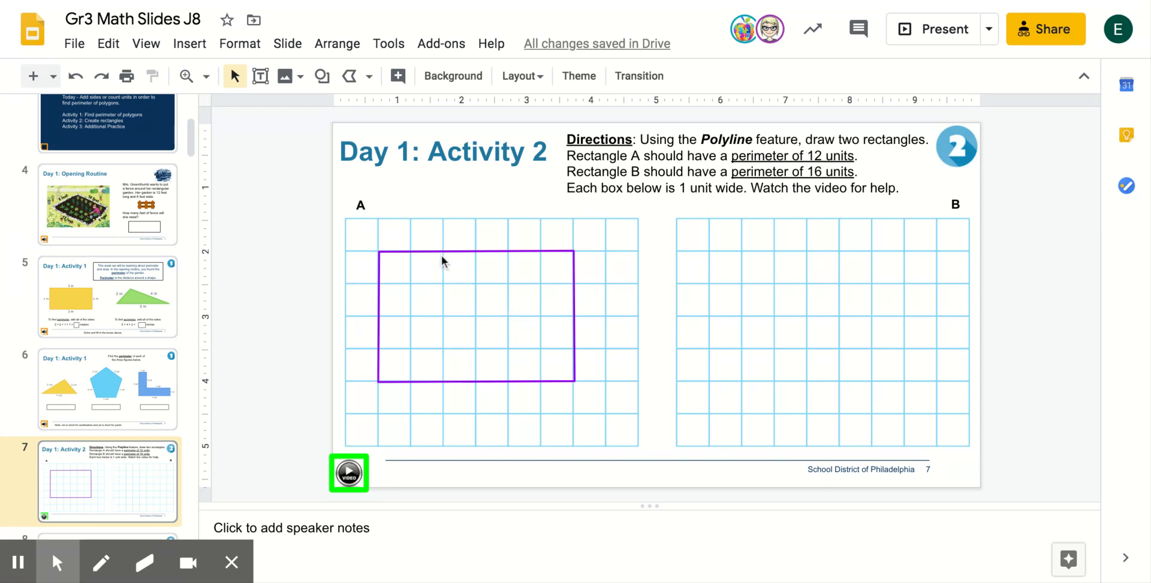
pyautogui.moveTo(490, 262)
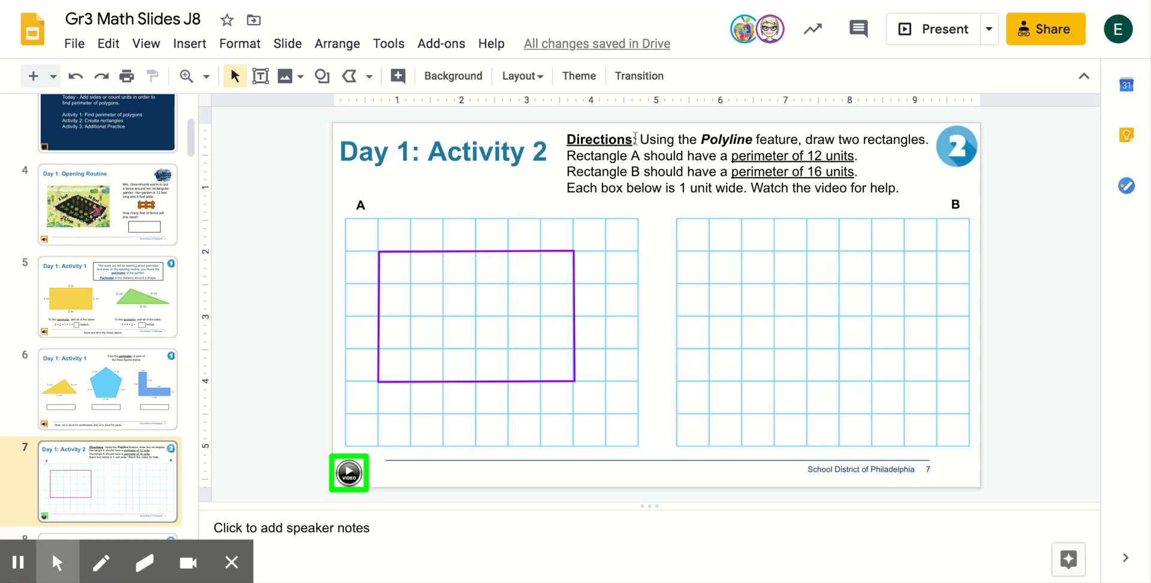
pyautogui.moveTo(350, 76)
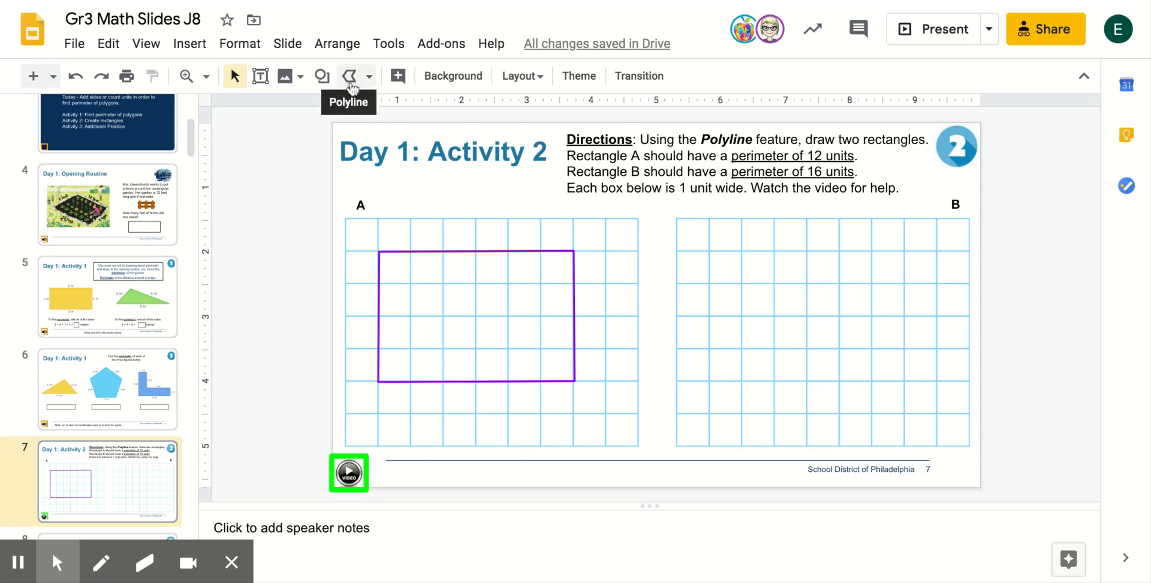
pyautogui.moveTo(367, 81)
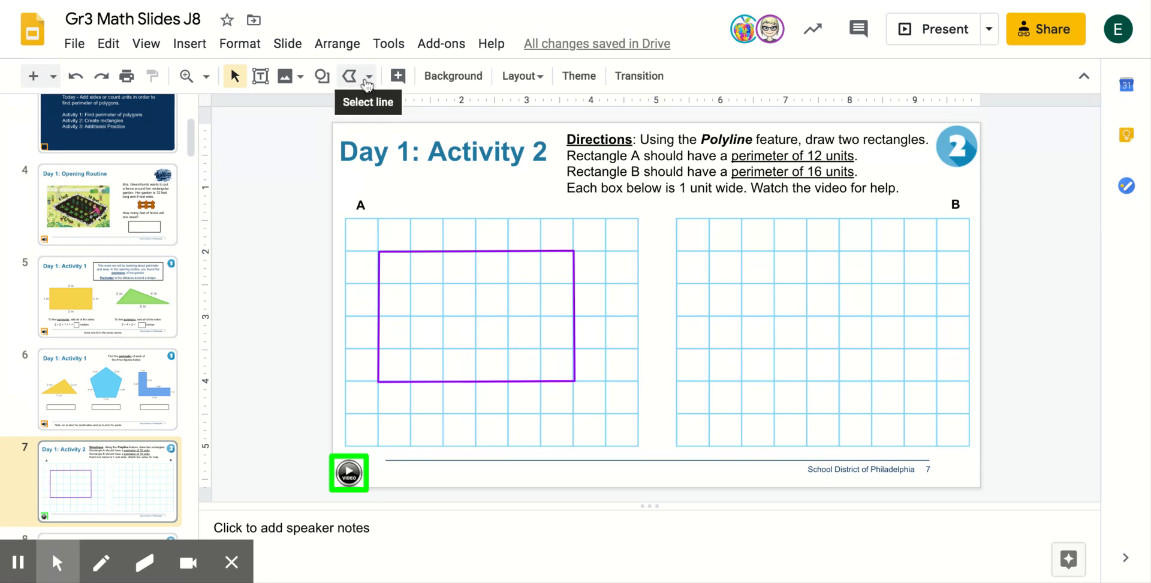
# - Select the Polyline tool again from the line tool dropdown
pyautogui.click(369, 76)
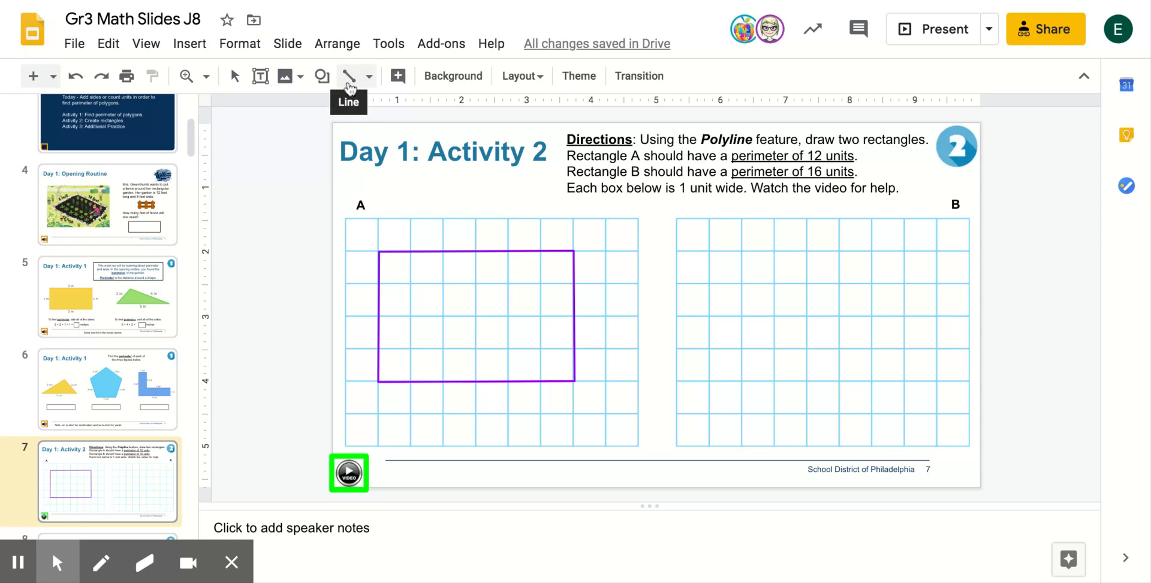
pyautogui.click(368, 75)
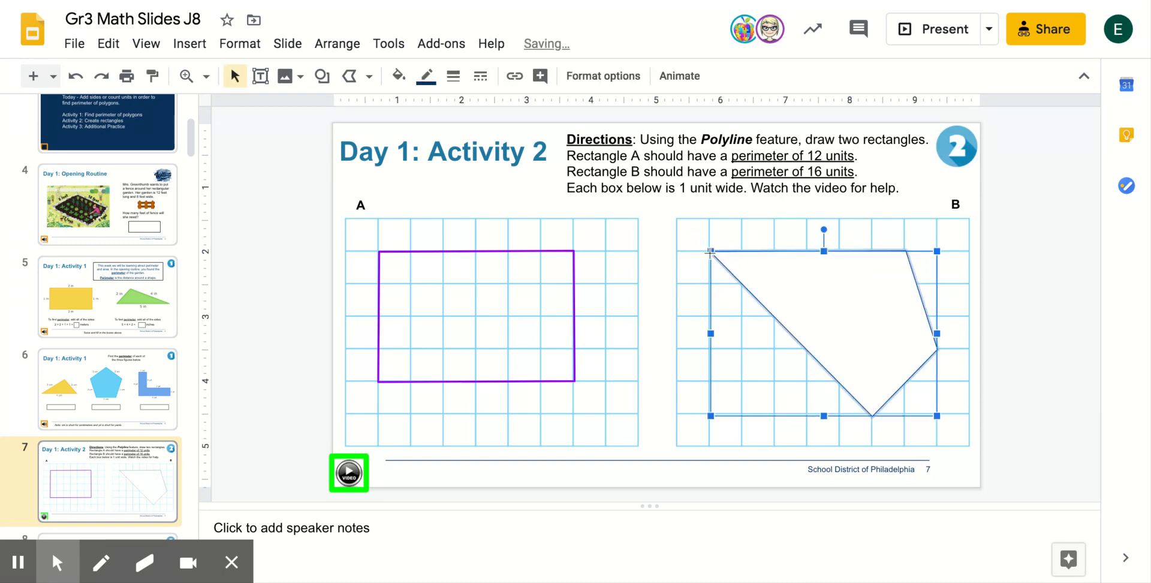
# - Deselect the finished irregular five-sided outline on grid B
pyautogui.click(991, 293)
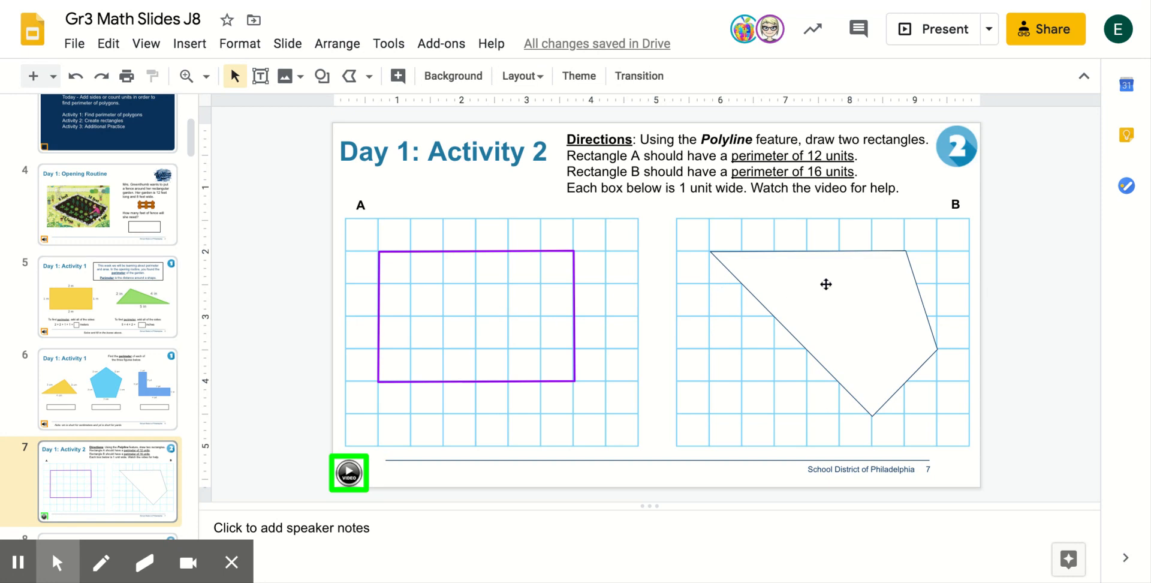
pyautogui.moveTo(561, 321)
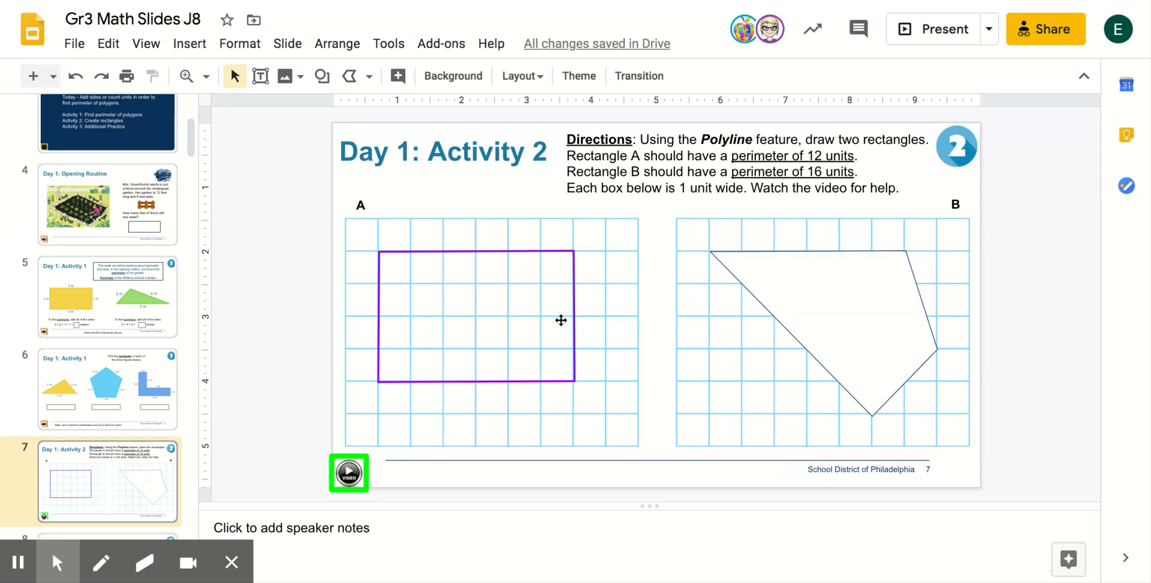